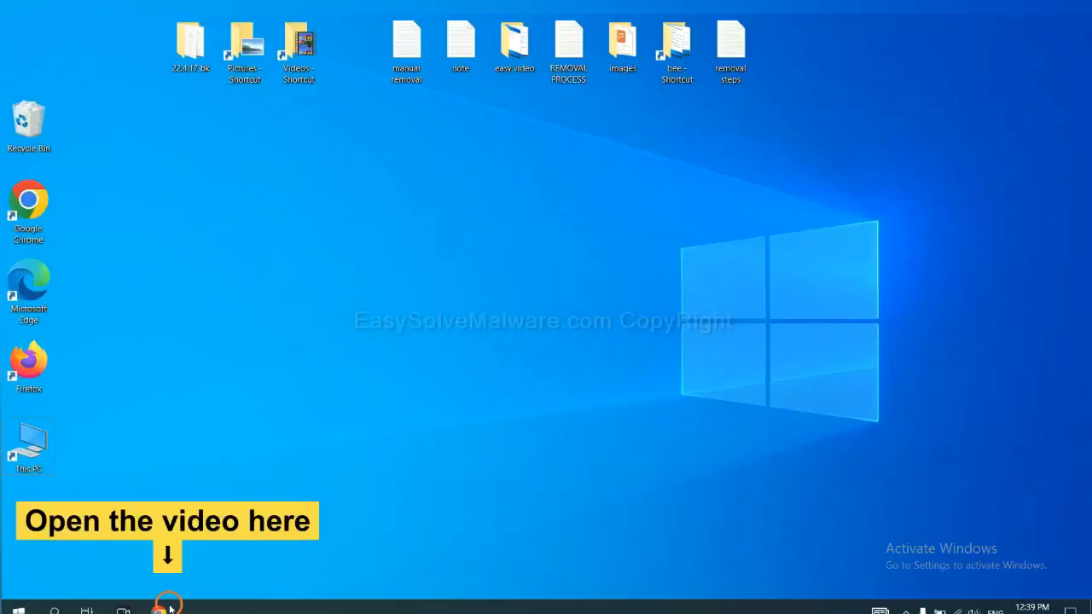
Step: Open the easysolvemalware.com guide from the YouTube description and download SpyHunter for Windows
{"action": "left_click", "coordinate": [161, 610]}
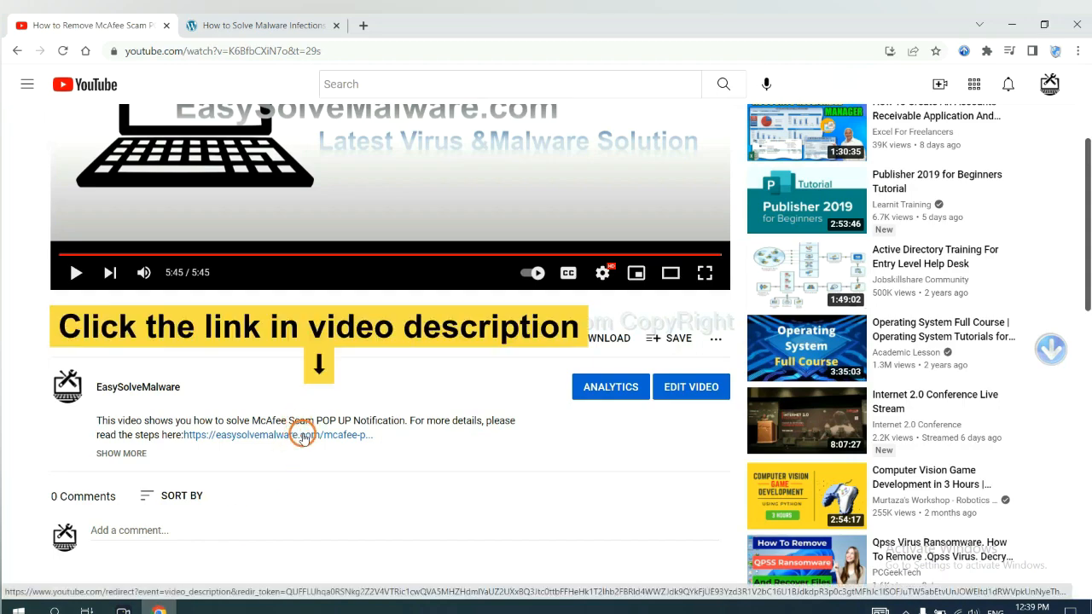
{"action": "left_click", "coordinate": [256, 434]}
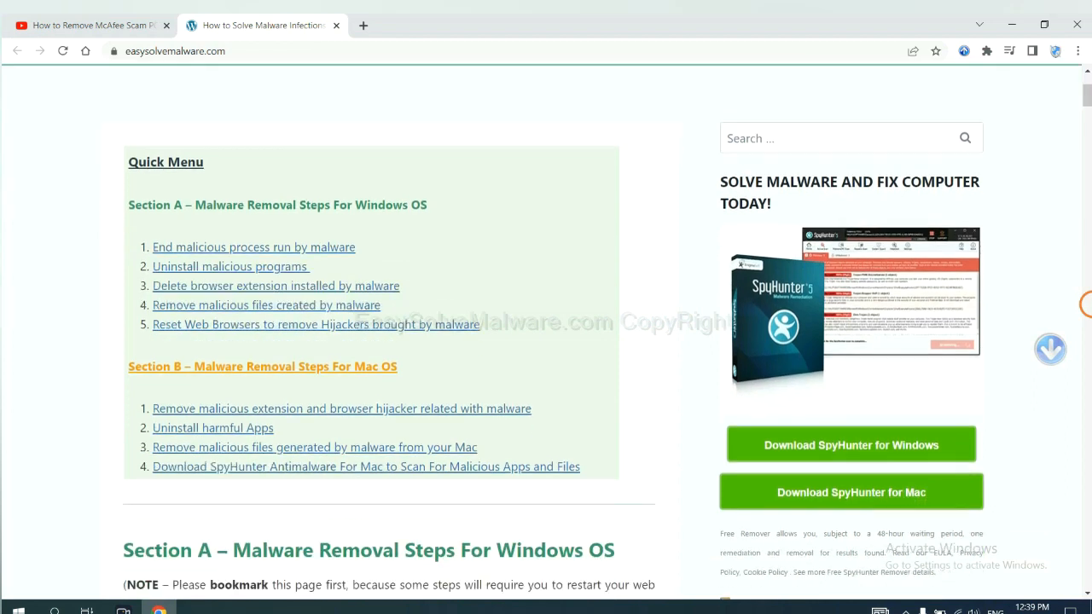
{"action": "scroll", "scroll_direction": "down", "scroll_amount": 3}
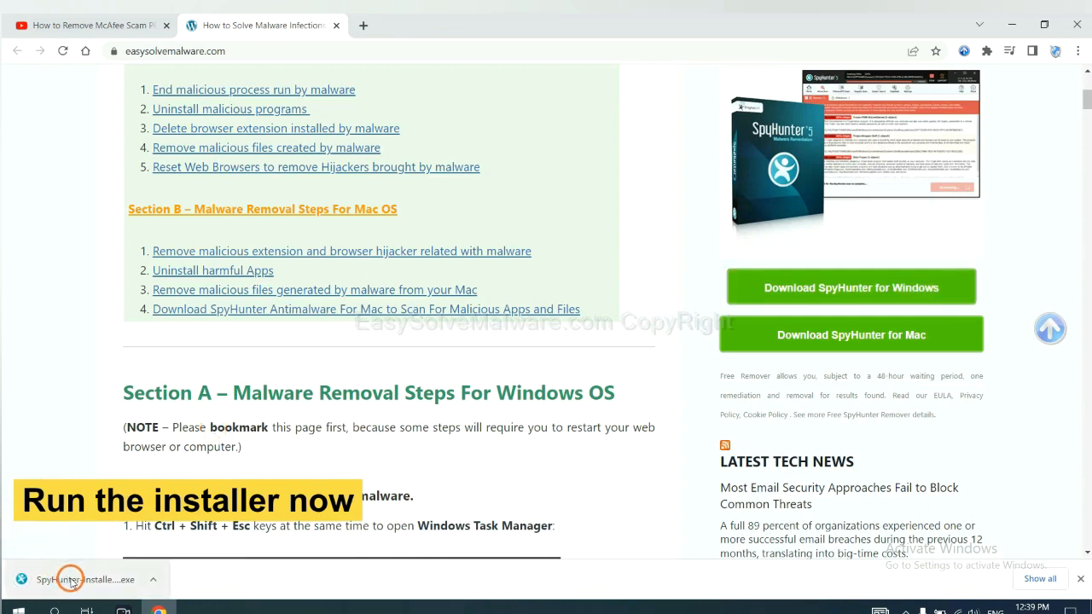
Step: Run the SpyHunter 5 installer in English, accept the EULA and install
{"action": "left_click", "coordinate": [70, 579]}
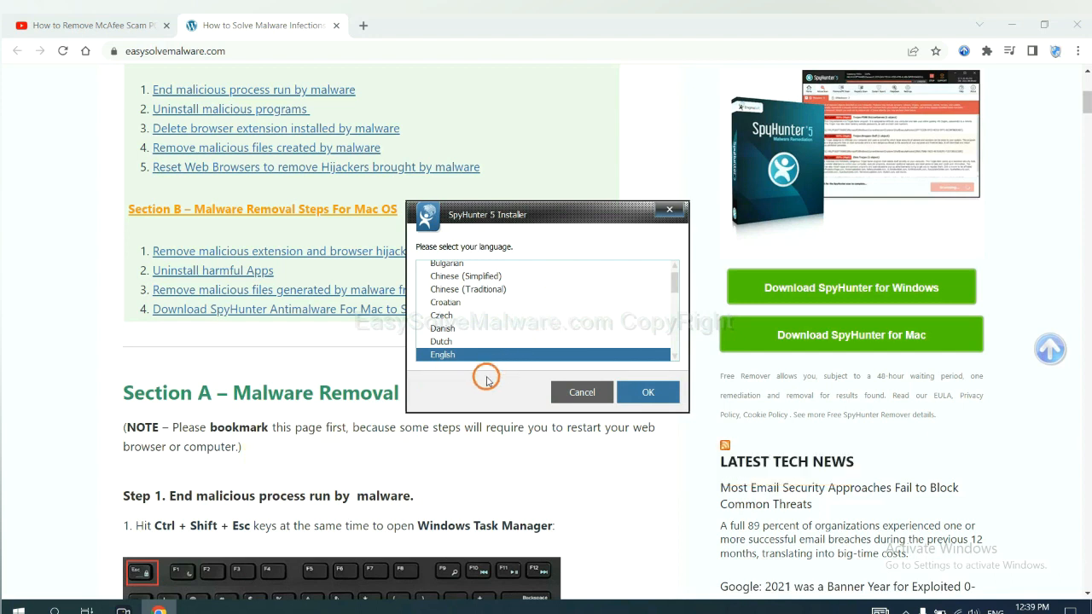
{"action": "left_click", "coordinate": [648, 391]}
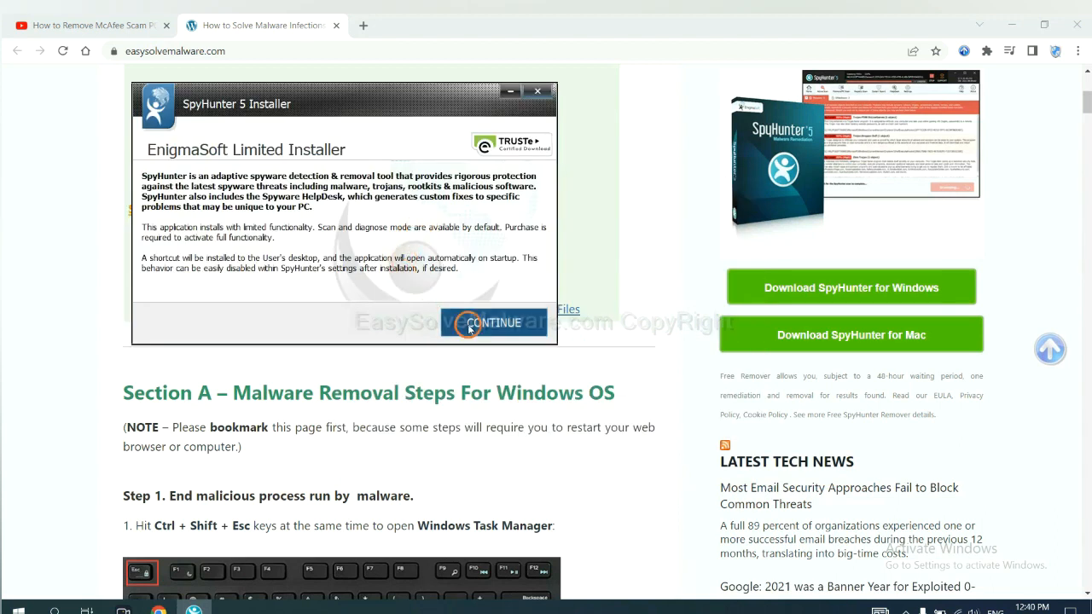
{"action": "left_click", "coordinate": [493, 323]}
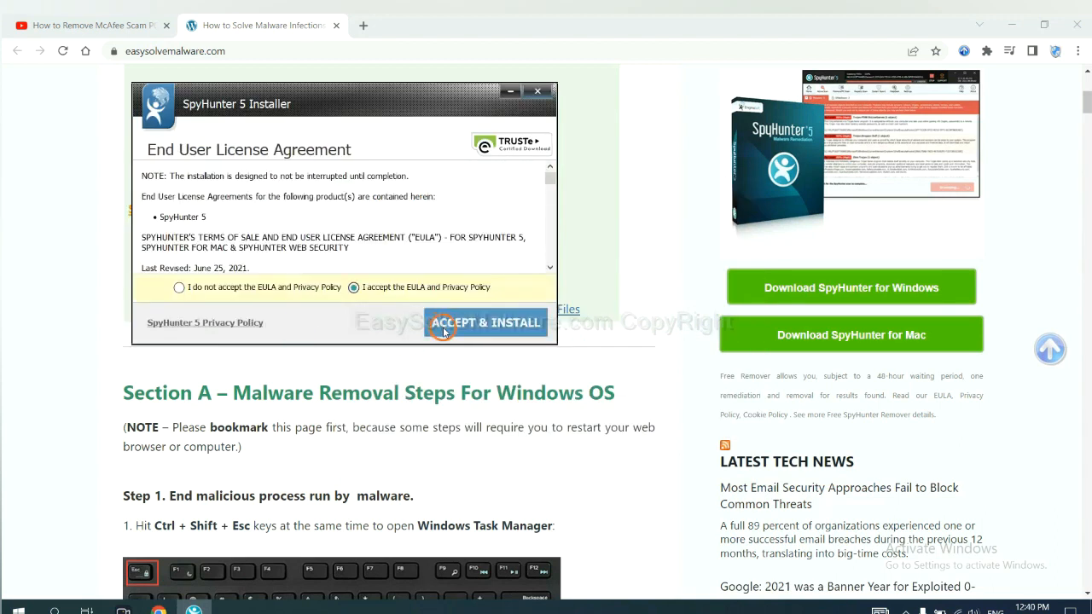
{"action": "left_click", "coordinate": [486, 322]}
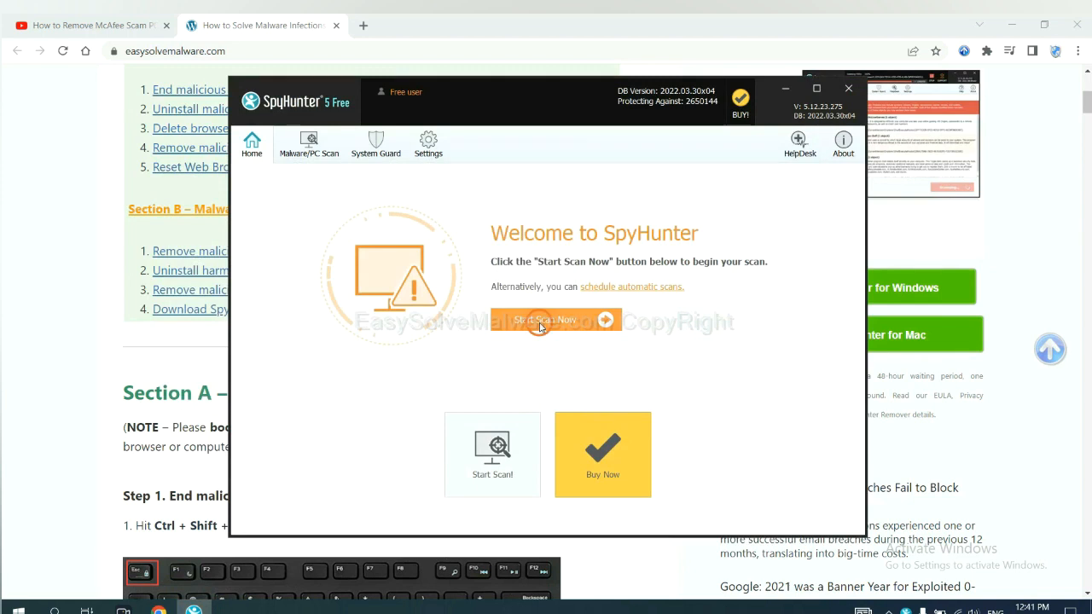
Step: Scan the PC with SpyHunter 5 and continue past remove360.bat to Registration Required
{"action": "left_click", "coordinate": [555, 320]}
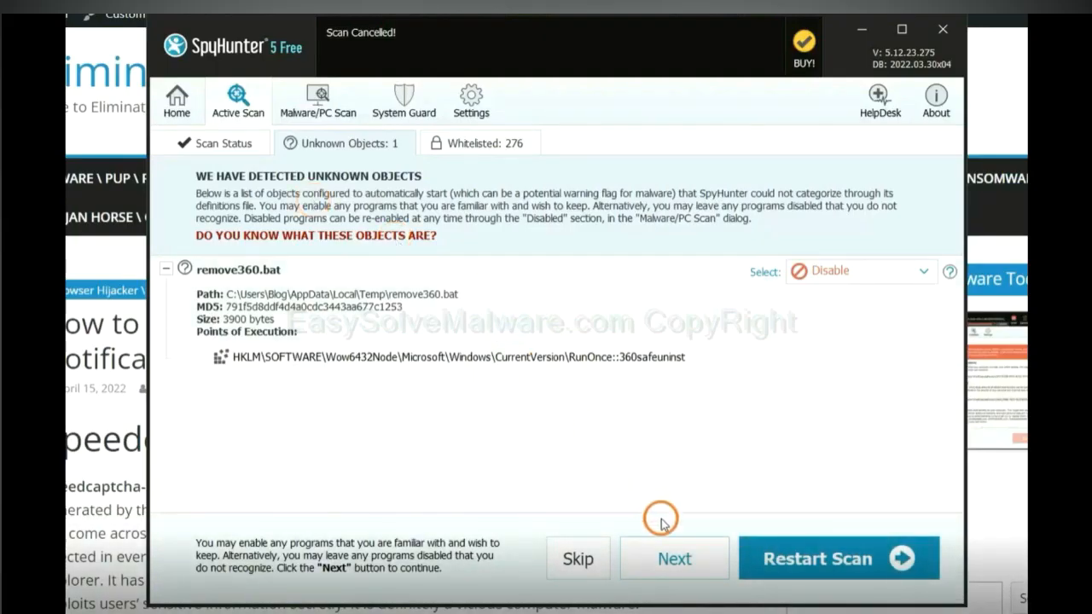
{"action": "left_click", "coordinate": [674, 559]}
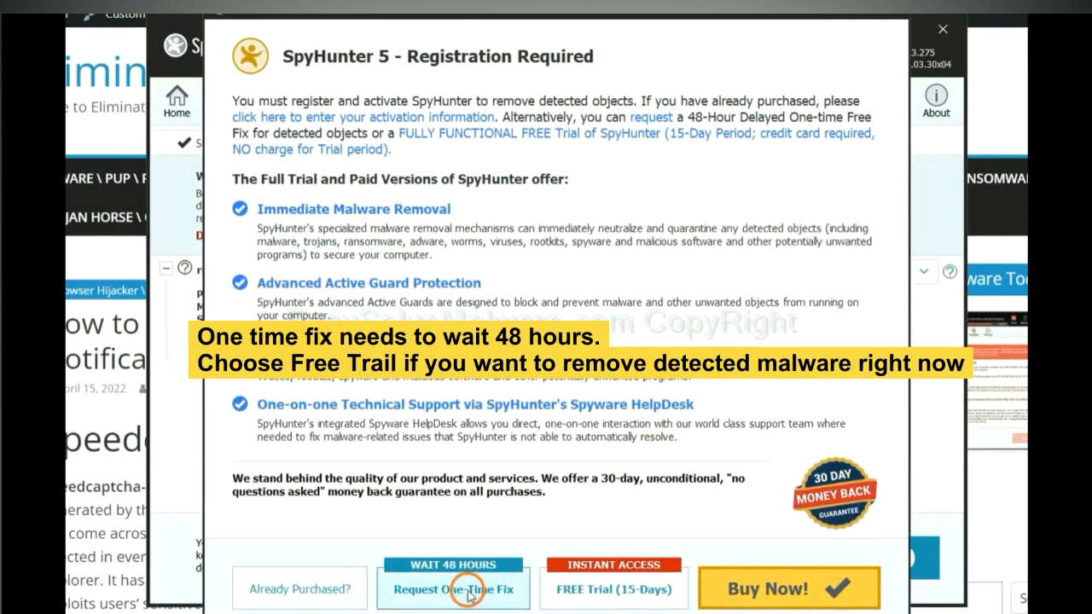
{"action": "mouse_move", "coordinate": [612, 588]}
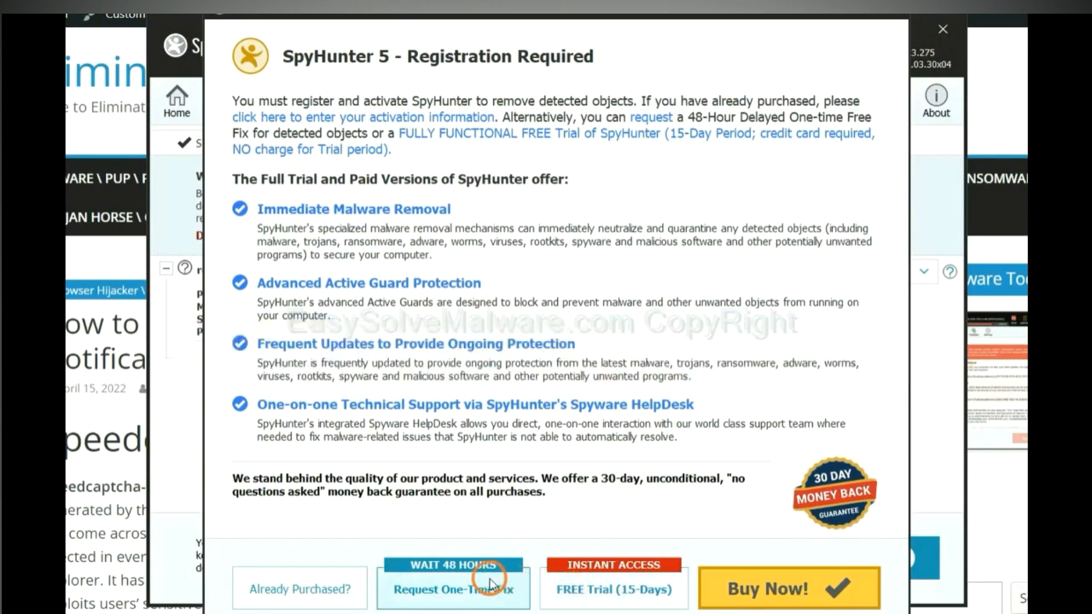
{"action": "left_click", "coordinate": [941, 28]}
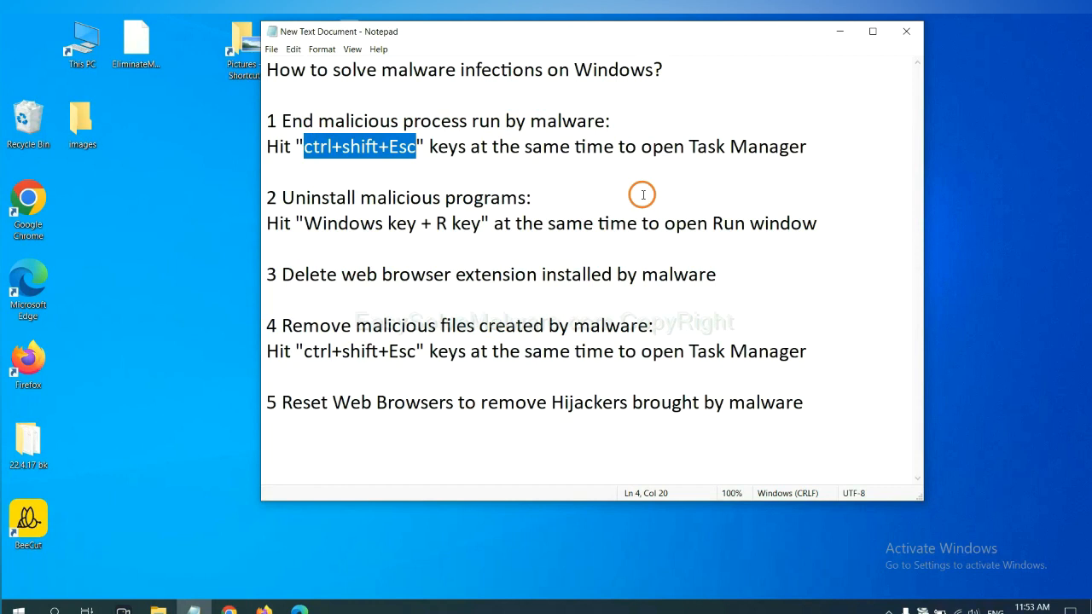
{"action": "left_click", "coordinate": [412, 146]}
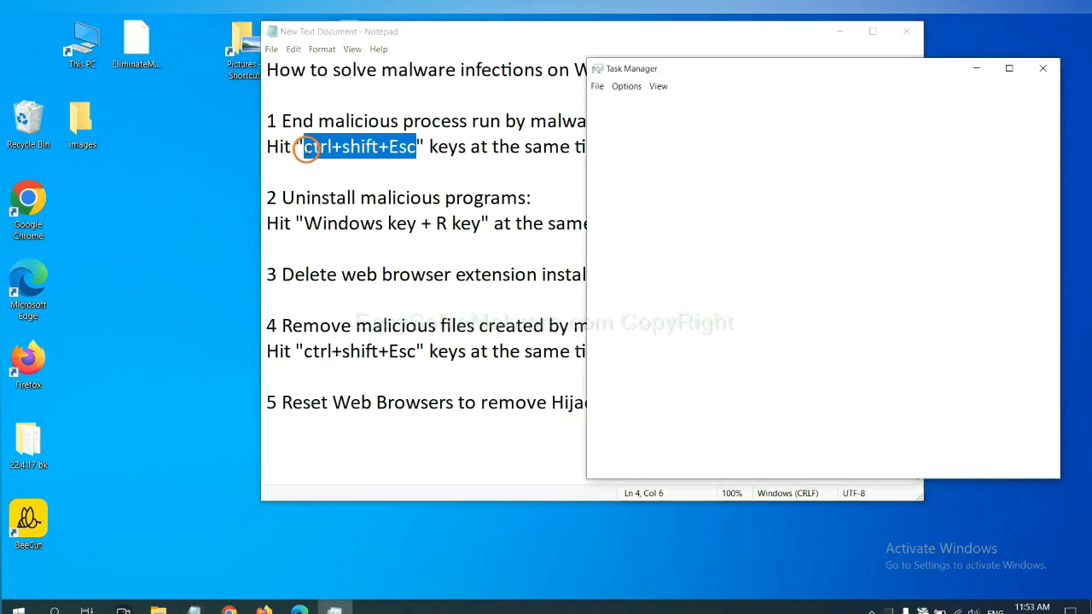
{"action": "left_click", "coordinate": [635, 462]}
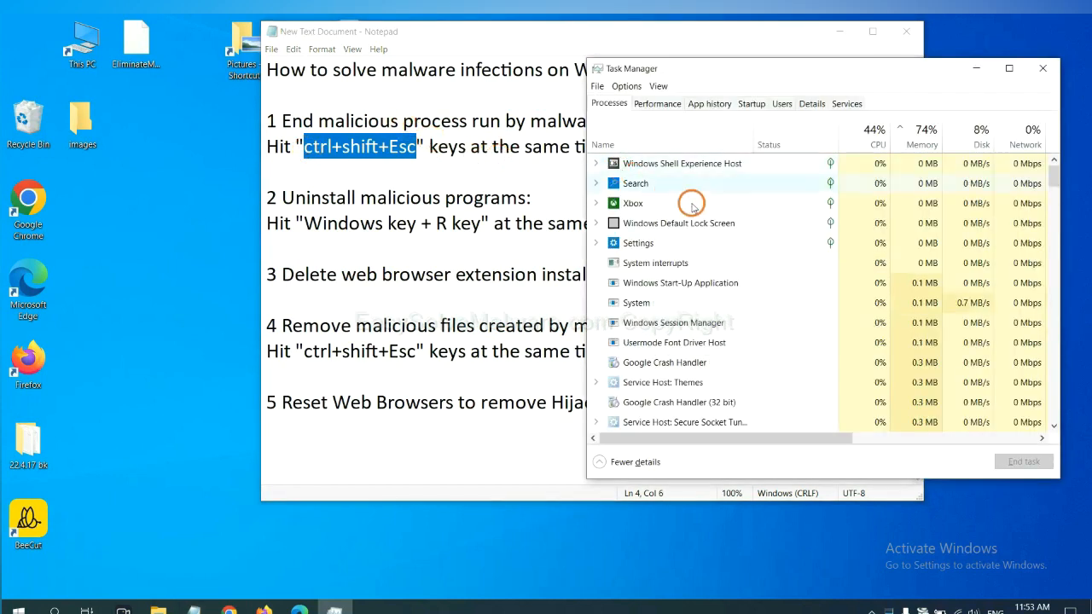
{"action": "mouse_move", "coordinate": [686, 303]}
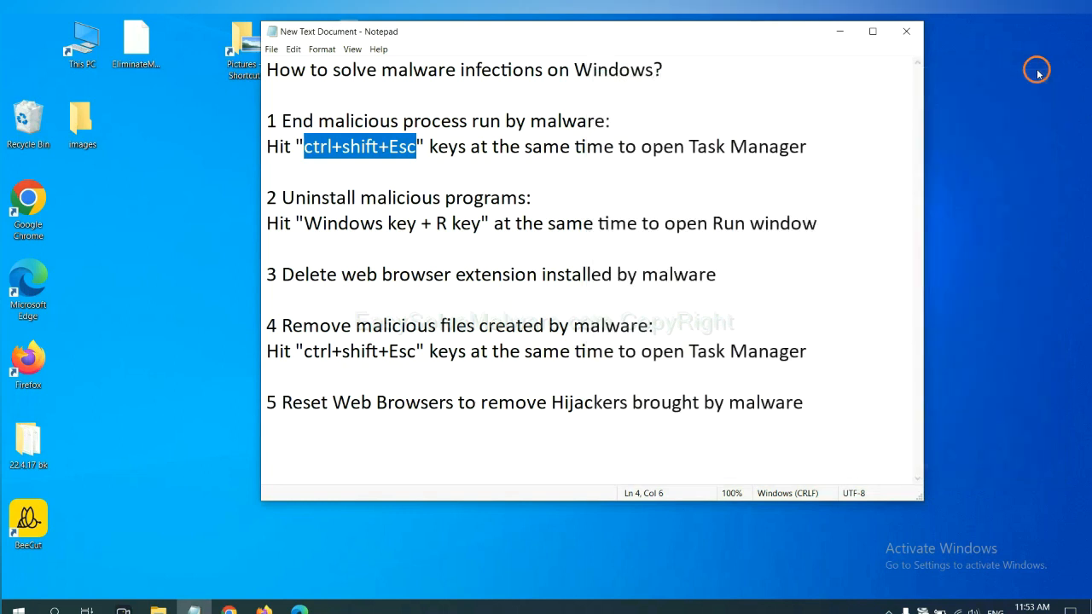
Step: Highlight the Windows+R shortcut text in step 2 of the notes
{"action": "left_click", "coordinate": [499, 223]}
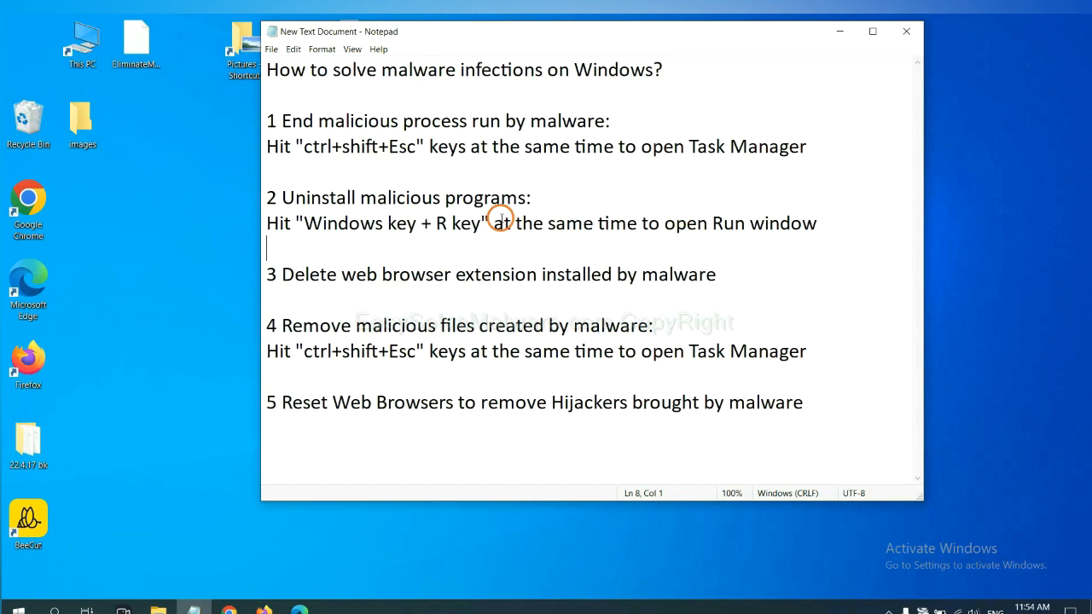
{"action": "double_click", "coordinate": [333, 223]}
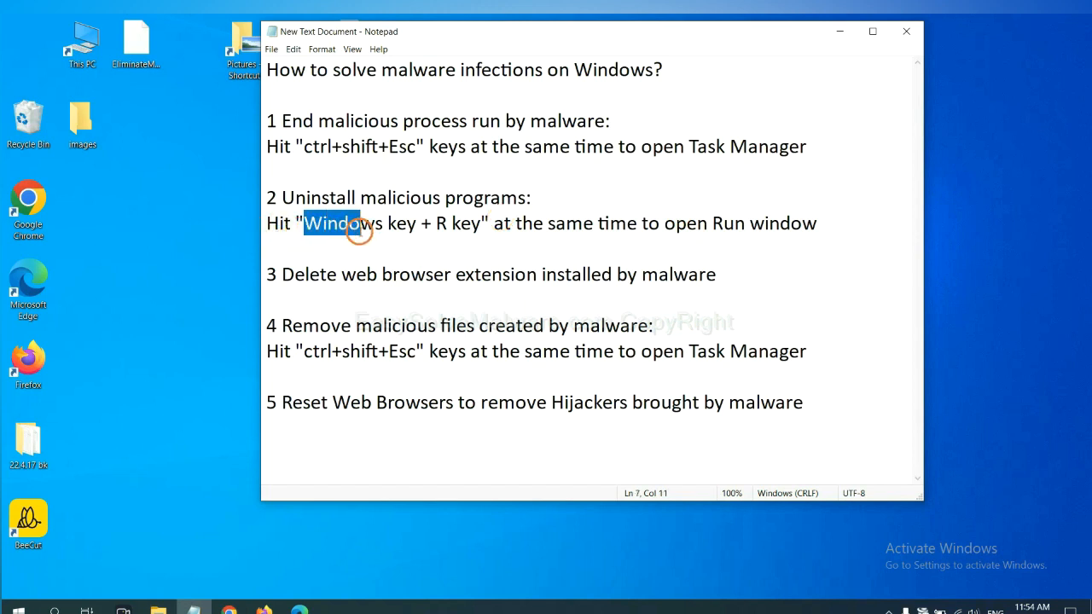
{"action": "left_click_drag", "start_coordinate": [358, 223], "coordinate": [476, 222]}
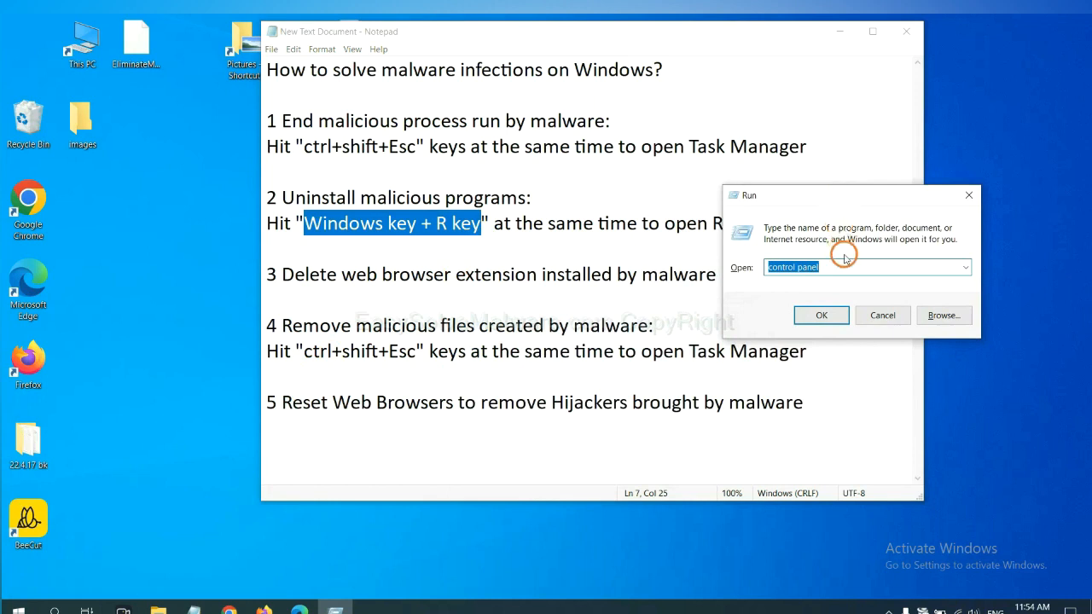
{"action": "mouse_move", "coordinate": [841, 265]}
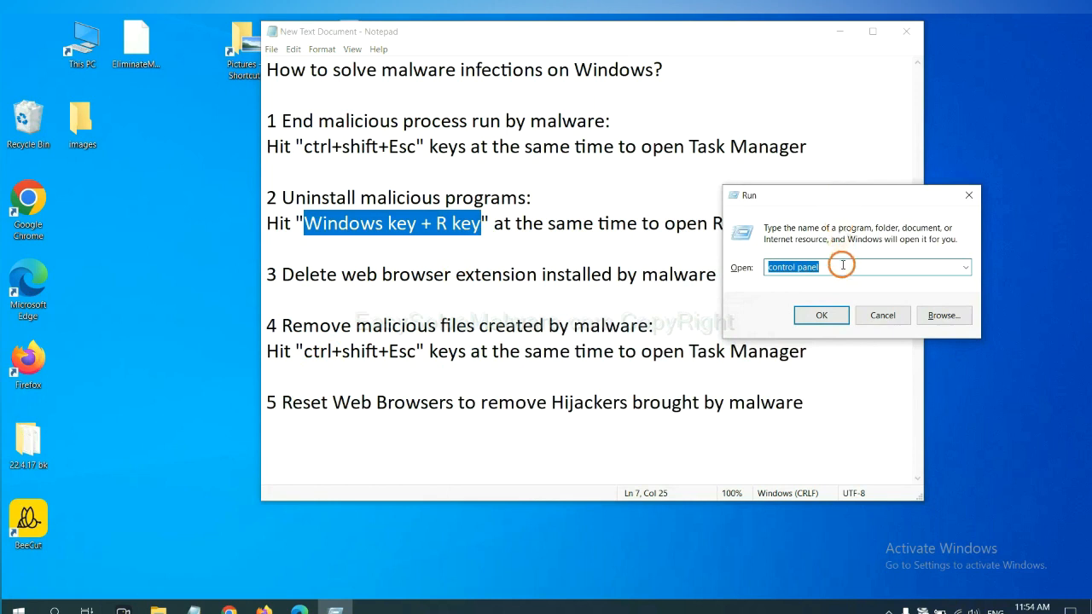
Step: Enter 'control panel' as the command in the Run dialog's Open box
{"action": "left_click", "coordinate": [839, 267]}
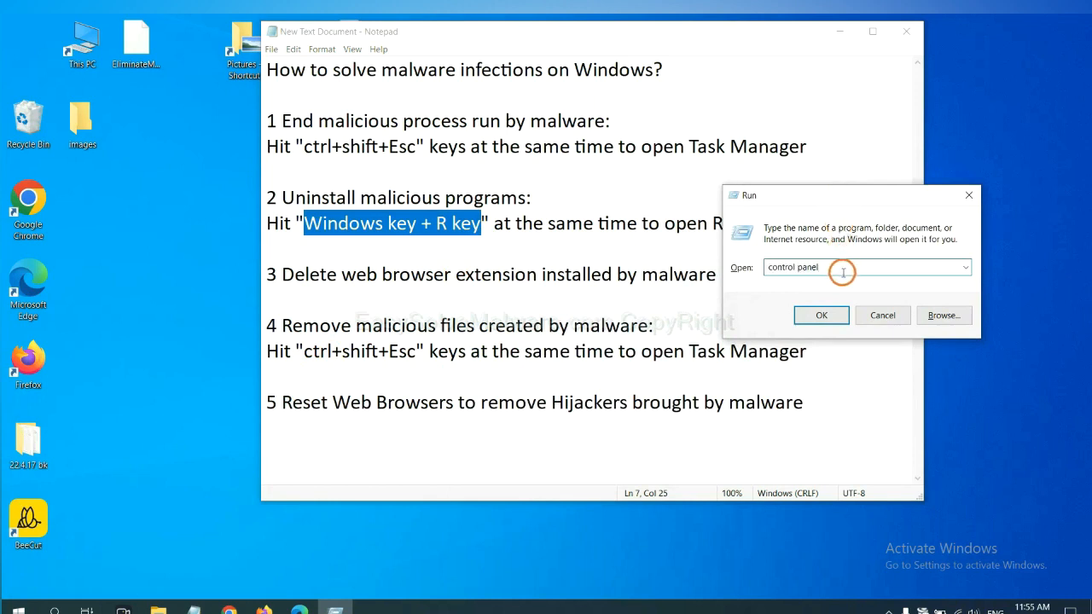
{"action": "triple_click", "coordinate": [793, 267]}
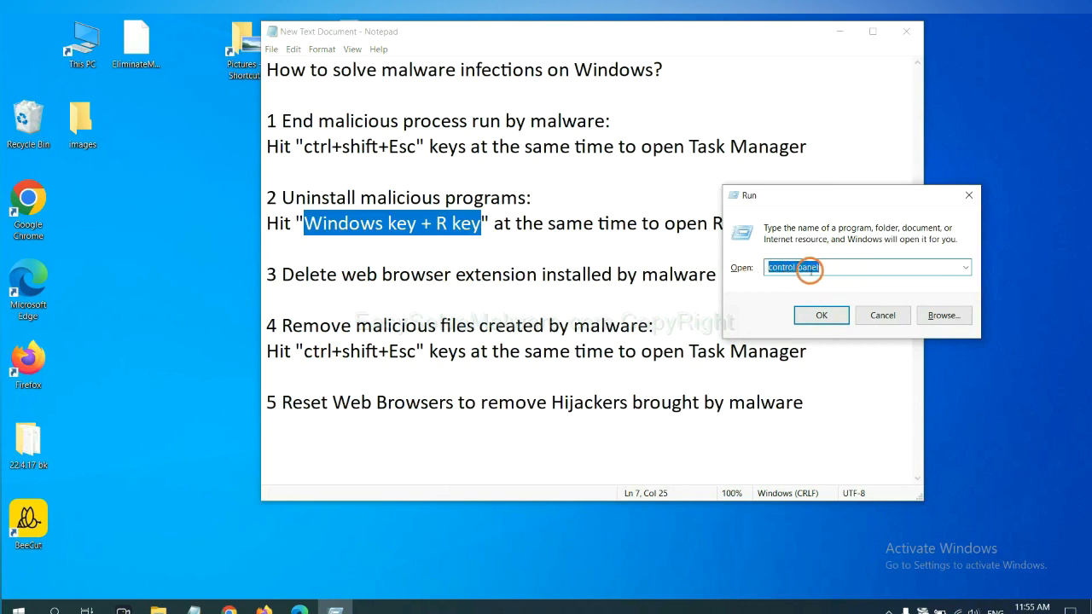
{"action": "left_click", "coordinate": [820, 315]}
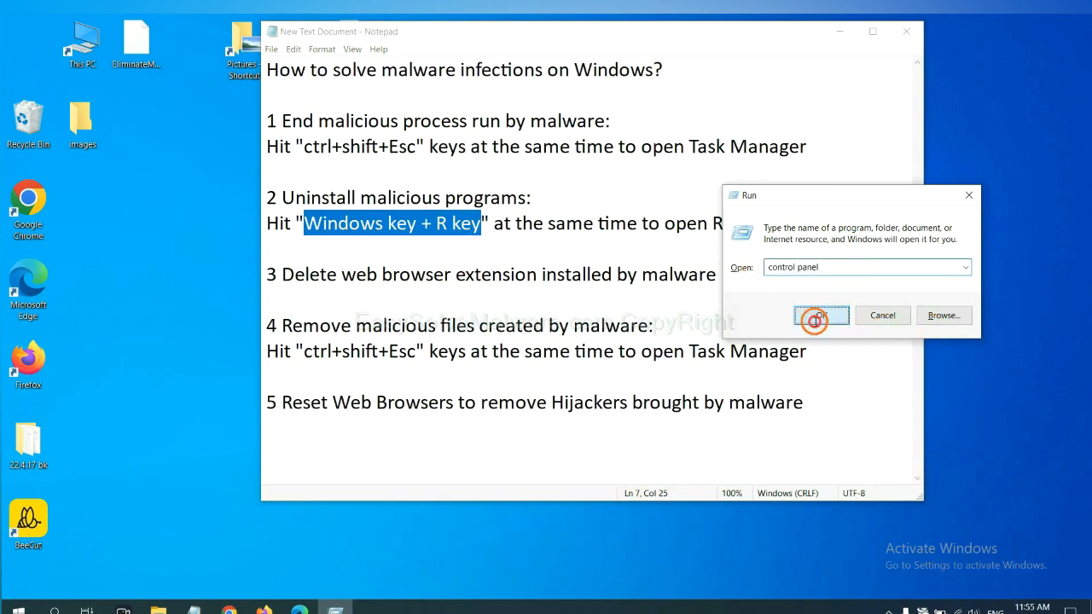
Step: Open Programs and Features from Control Panel and uninstall Xiph.Org Open Codecs
{"action": "left_click", "coordinate": [820, 315]}
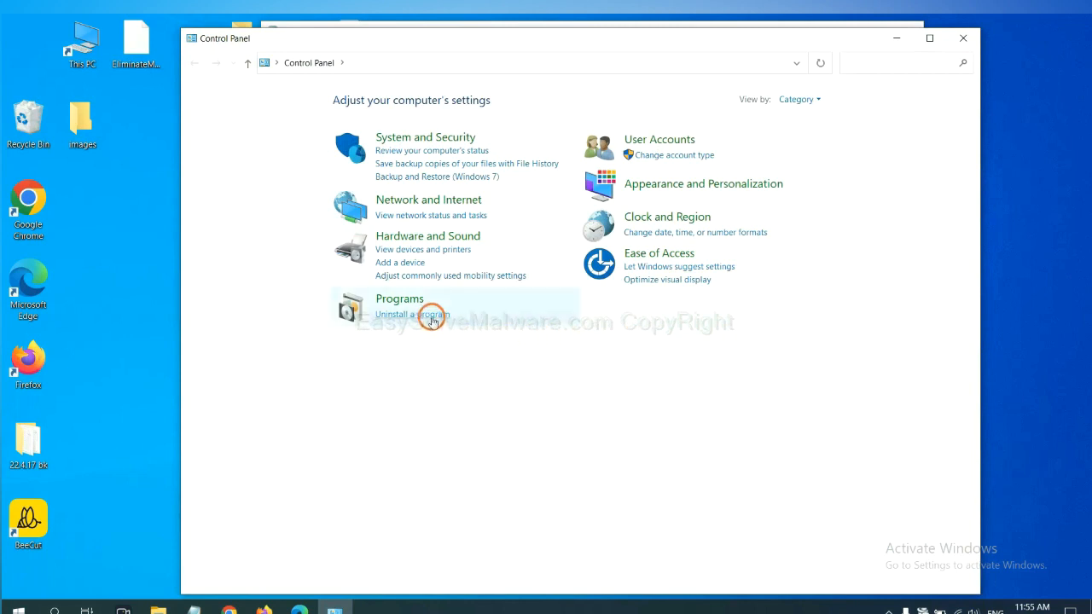
{"action": "left_click", "coordinate": [413, 313]}
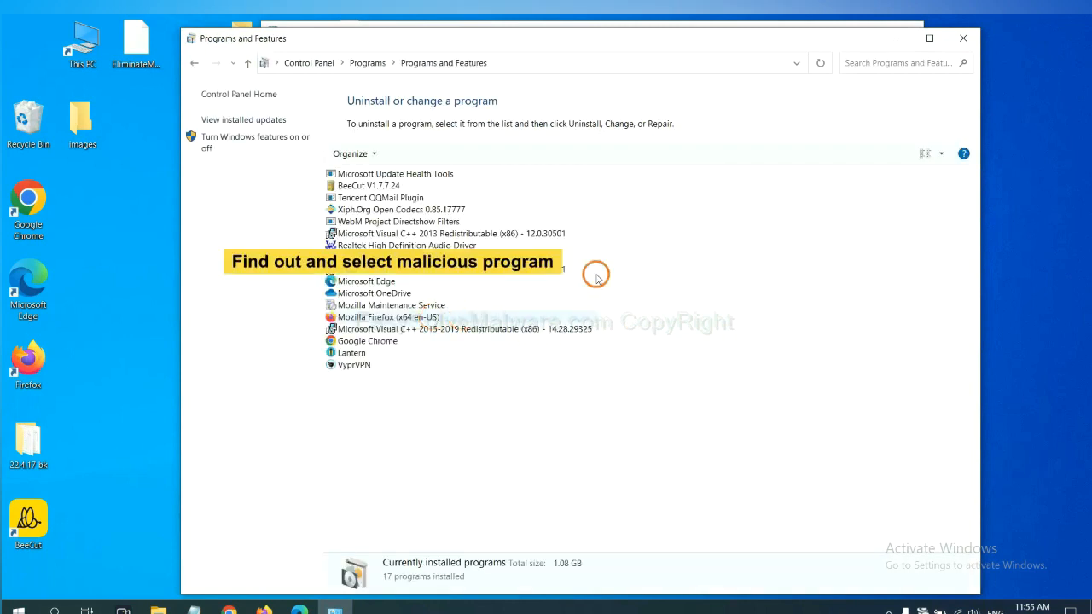
{"action": "mouse_move", "coordinate": [648, 260]}
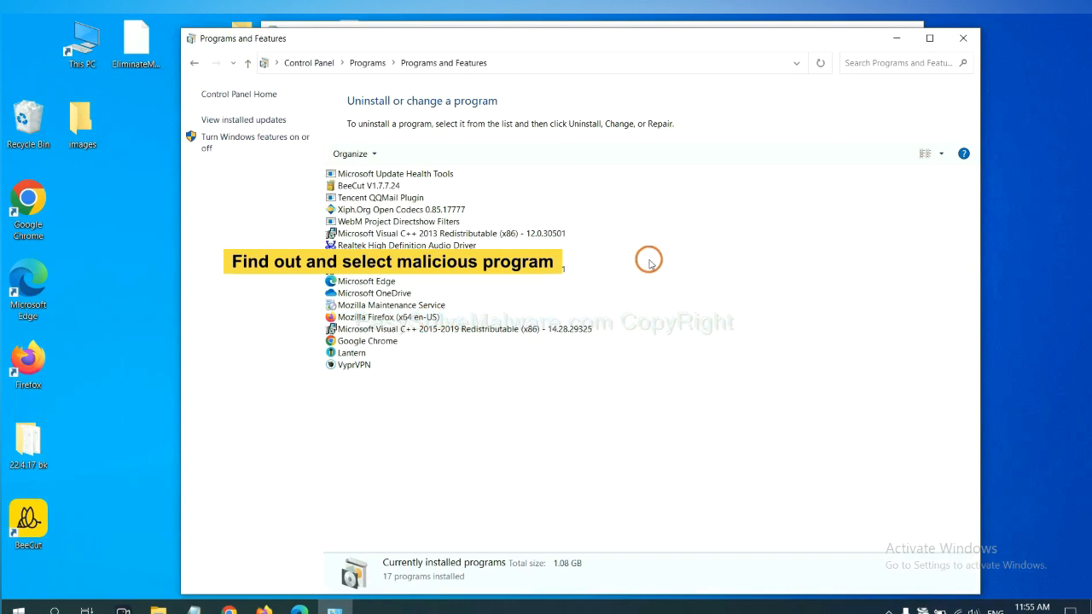
{"action": "mouse_move", "coordinate": [662, 246]}
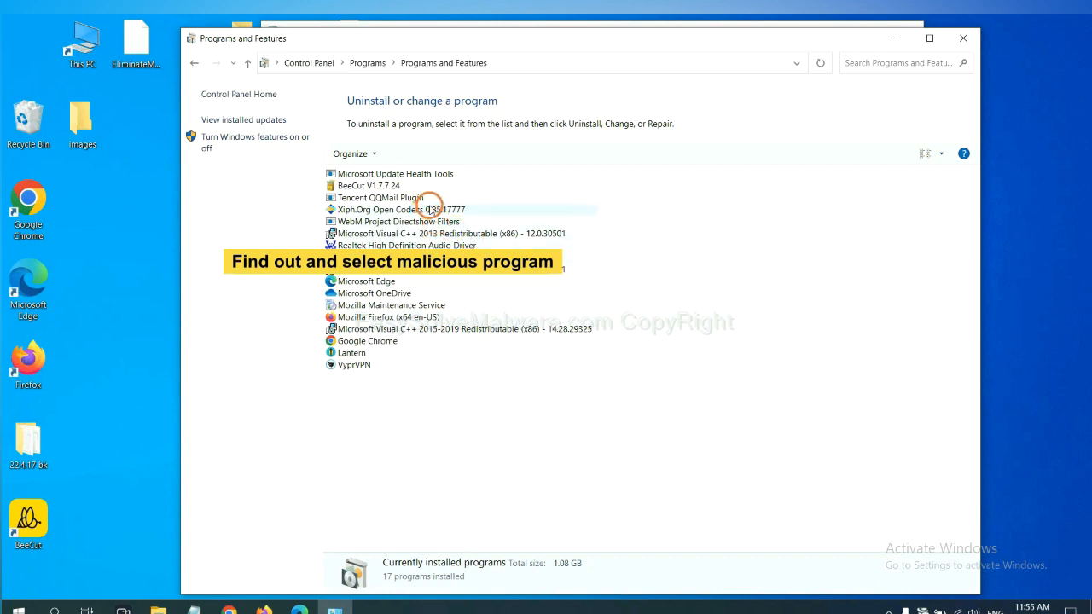
{"action": "left_click", "coordinate": [400, 208]}
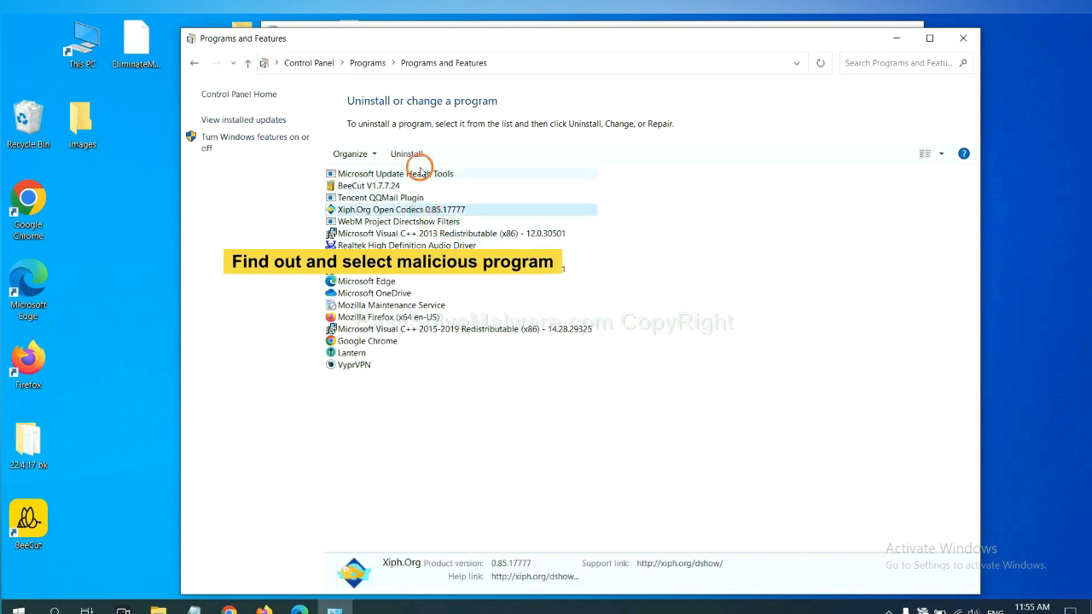
{"action": "mouse_move", "coordinate": [409, 154]}
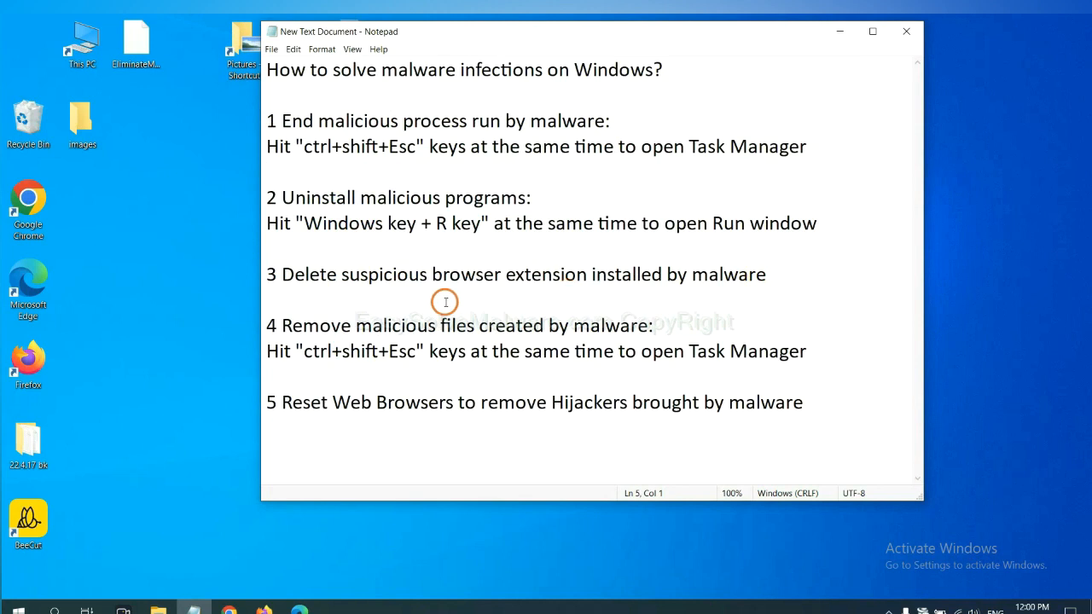
Step: Switch to Chrome and open its Extensions page through More tools
{"action": "left_click", "coordinate": [269, 172]}
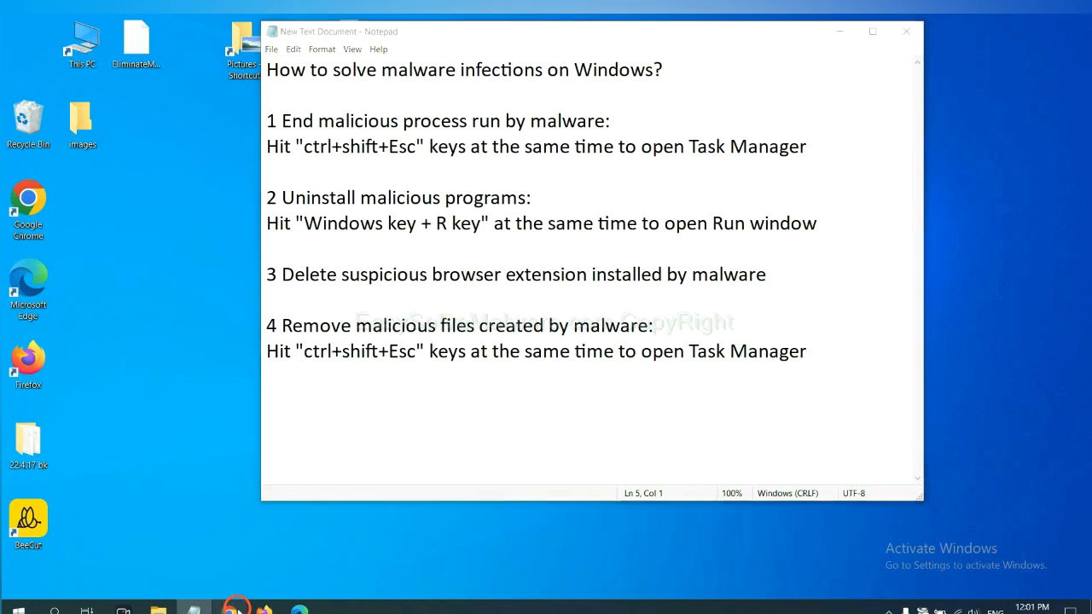
{"action": "left_click", "coordinate": [230, 609]}
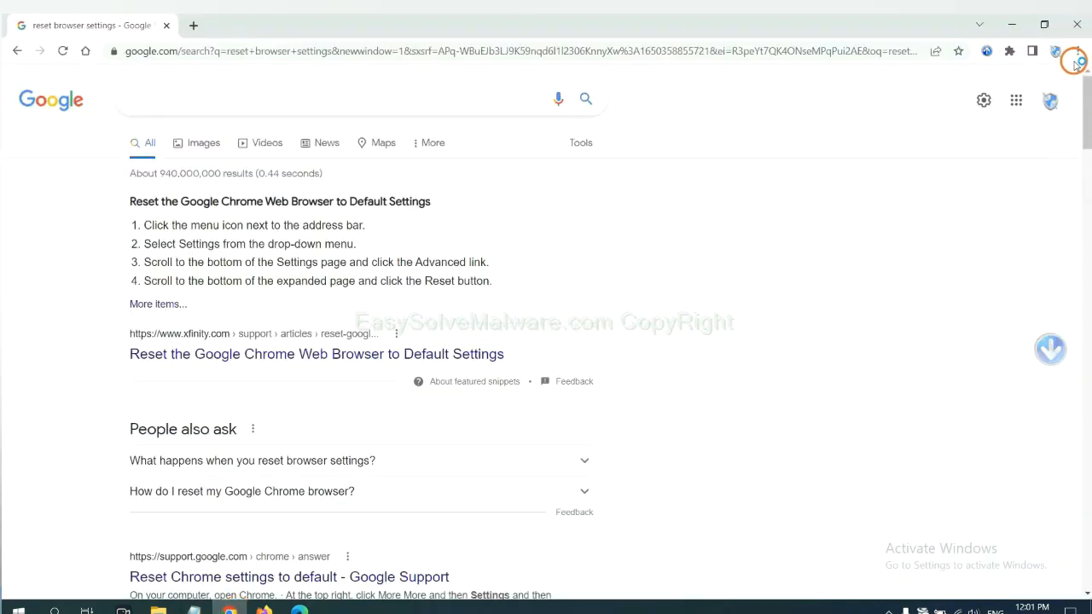
{"action": "left_click", "coordinate": [1075, 51]}
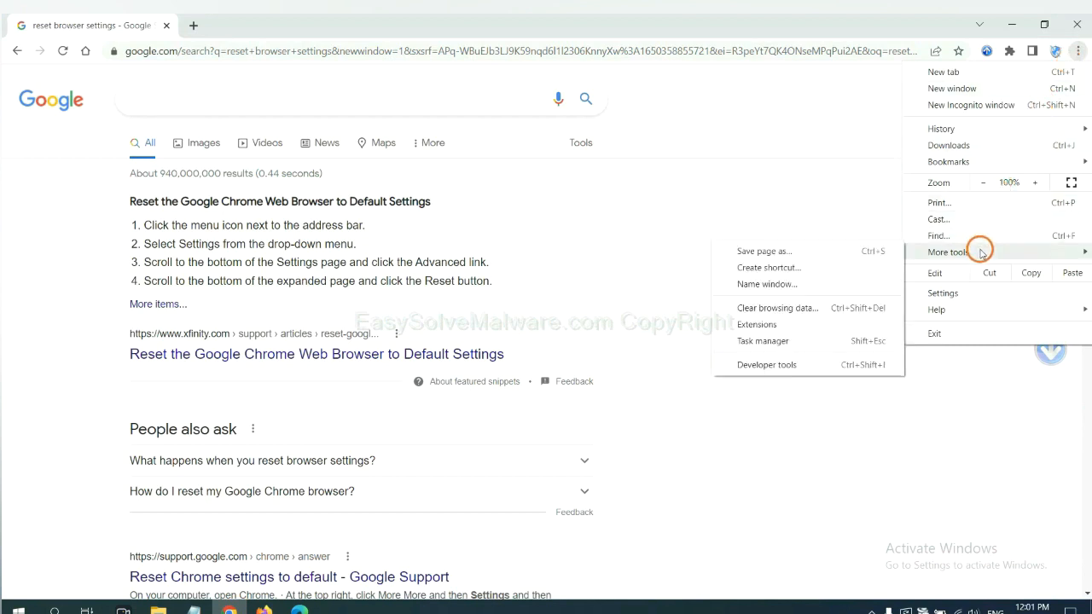
{"action": "mouse_move", "coordinate": [804, 324]}
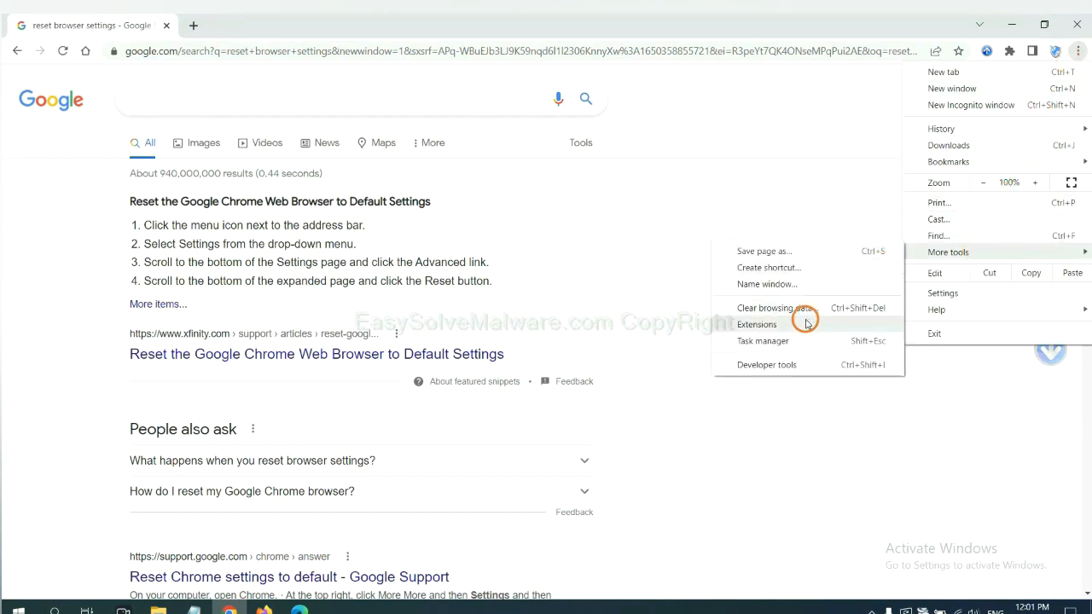
{"action": "left_click", "coordinate": [756, 324]}
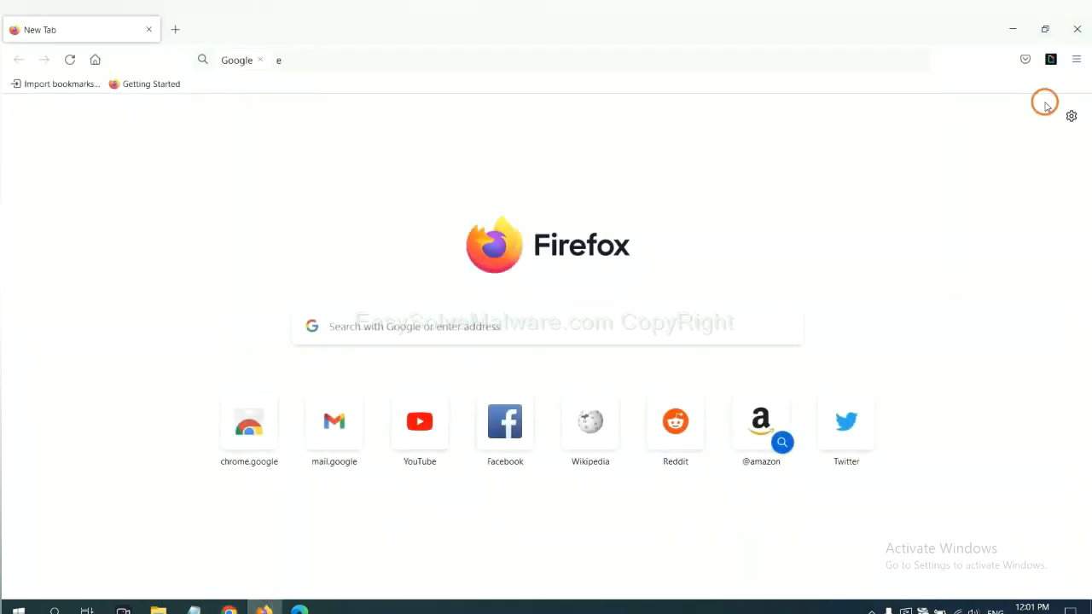
Step: Remove the GIPHY for Firefox extension through Firefox's Add-ons and themes manager
{"action": "left_click", "coordinate": [1076, 58]}
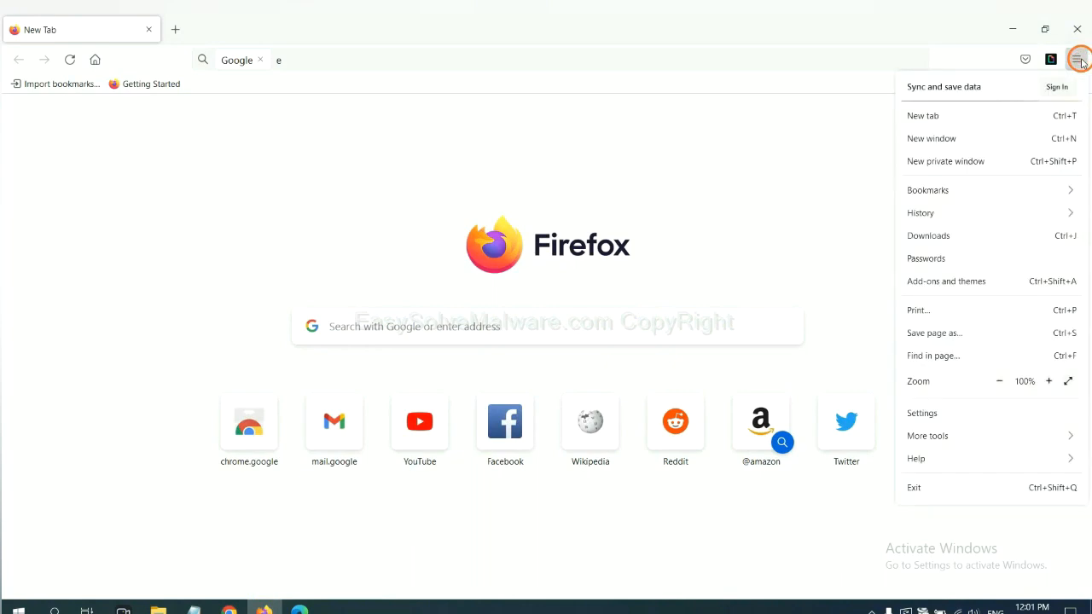
{"action": "mouse_move", "coordinate": [979, 212]}
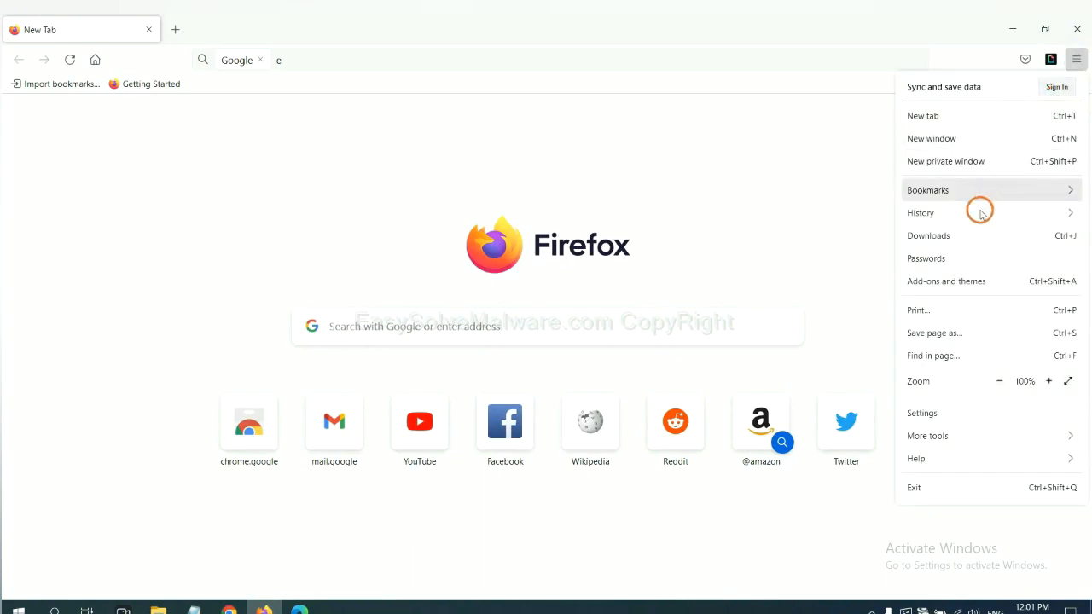
{"action": "mouse_move", "coordinate": [955, 288]}
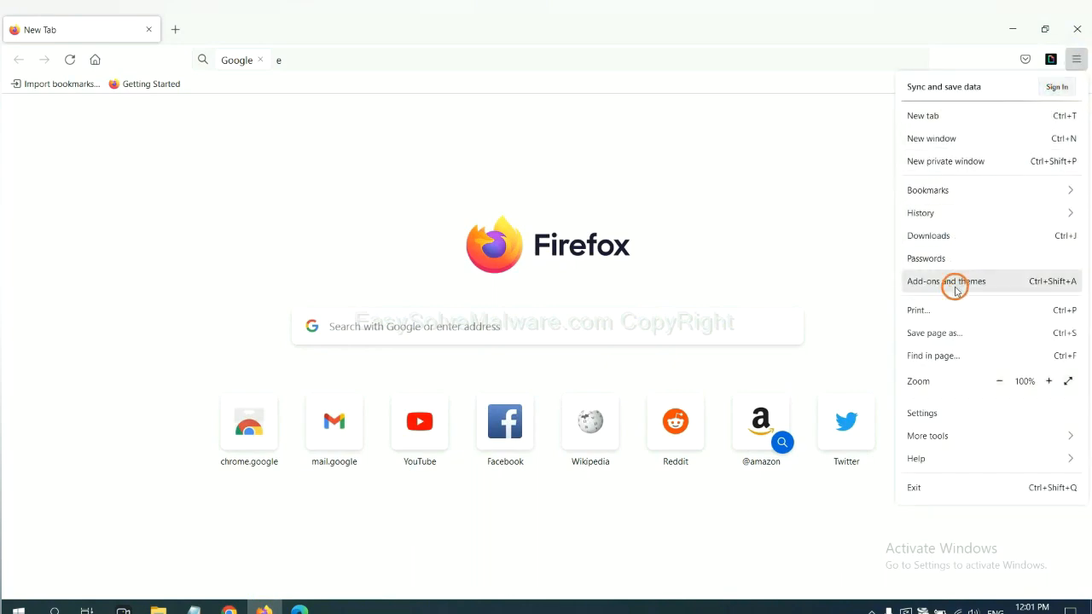
{"action": "left_click", "coordinate": [945, 280]}
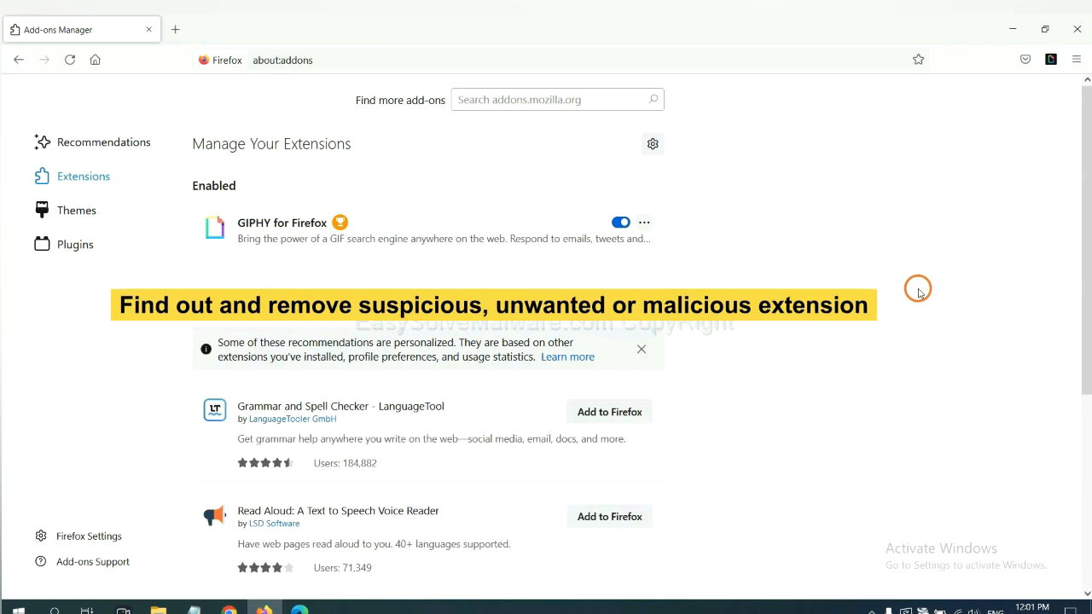
{"action": "left_click", "coordinate": [644, 222]}
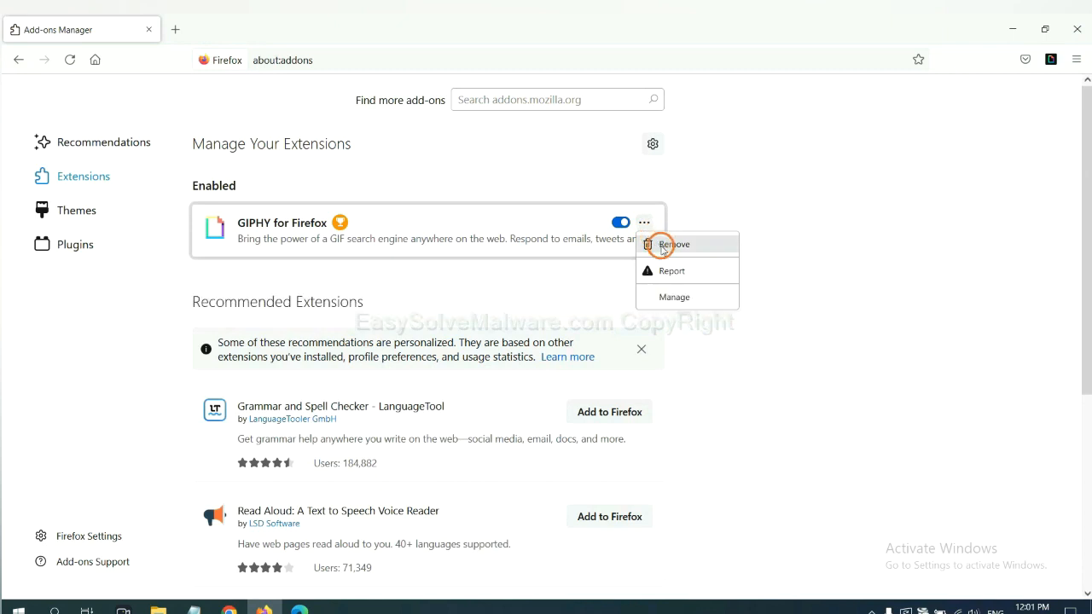
{"action": "left_click", "coordinate": [674, 245]}
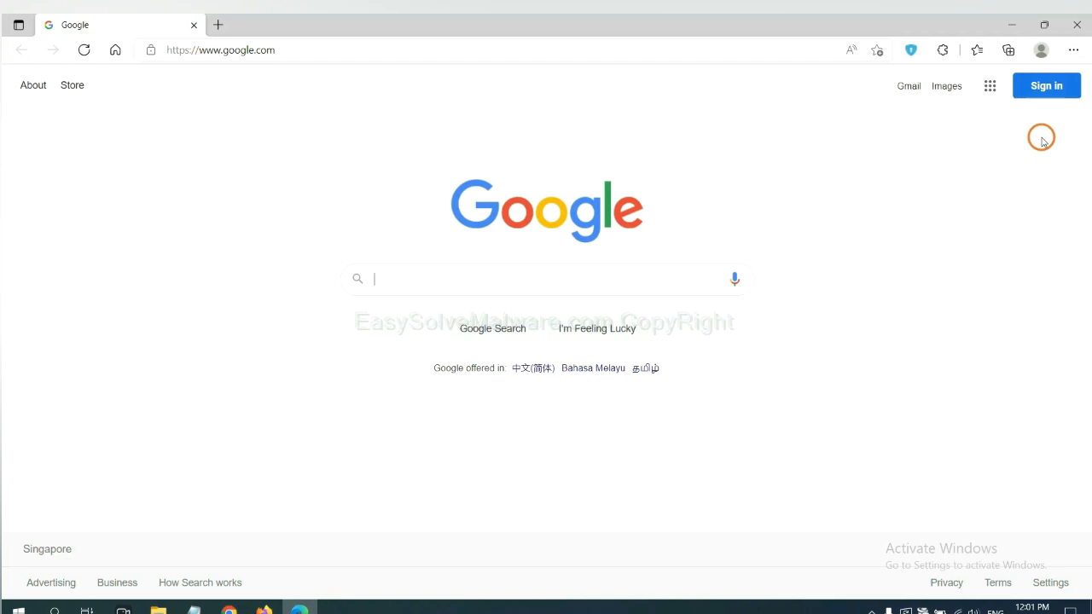
Step: Remove ArcVpn Free Fast VPN Proxy from Edge's Manage extensions page
{"action": "left_click", "coordinate": [1073, 49]}
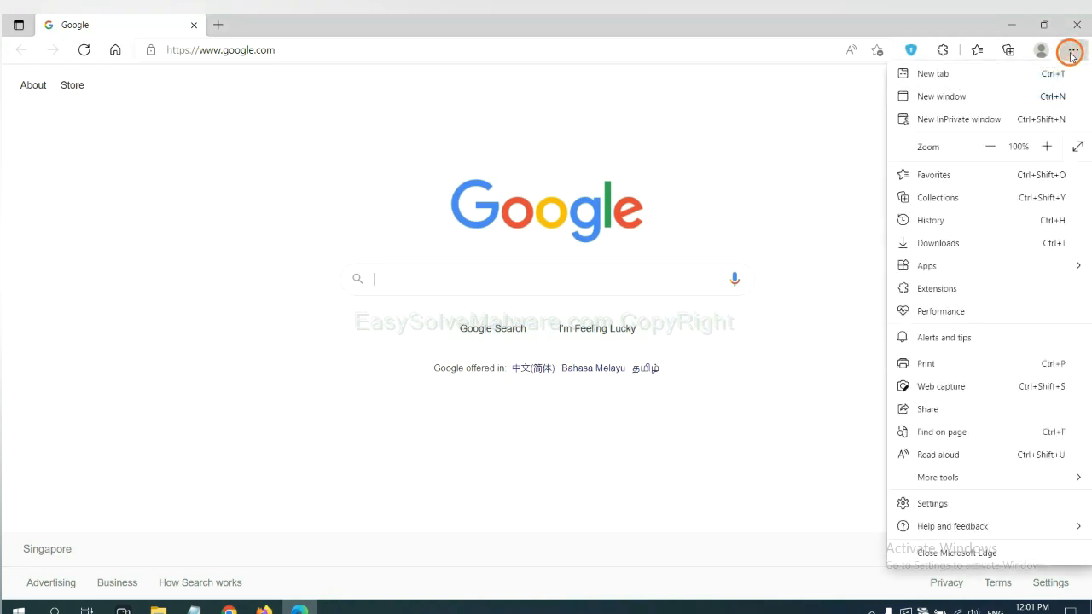
{"action": "mouse_move", "coordinate": [935, 287]}
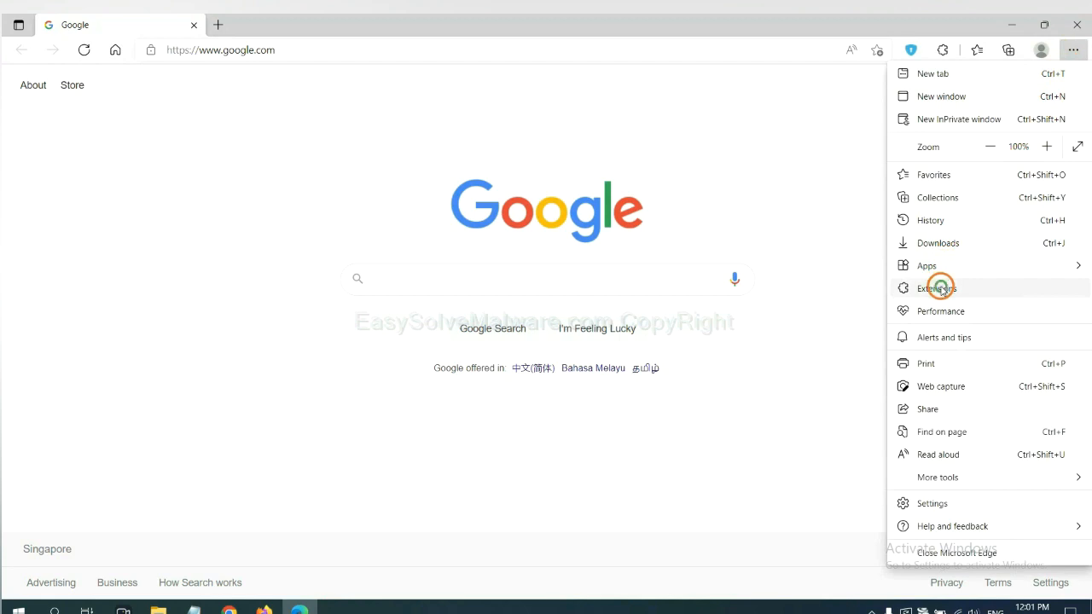
{"action": "left_click", "coordinate": [936, 288]}
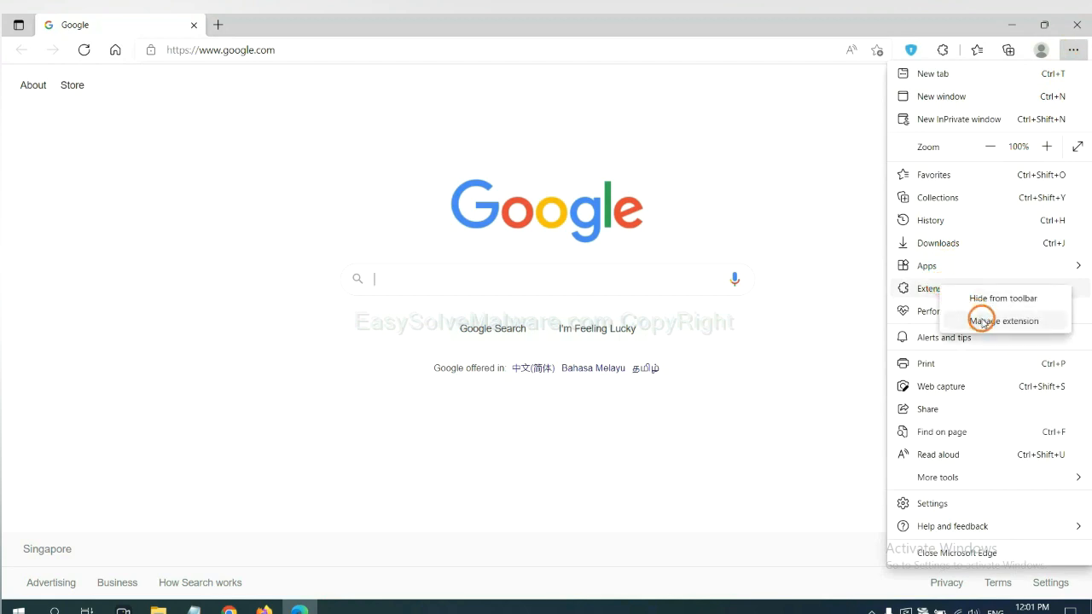
{"action": "left_click", "coordinate": [1004, 321]}
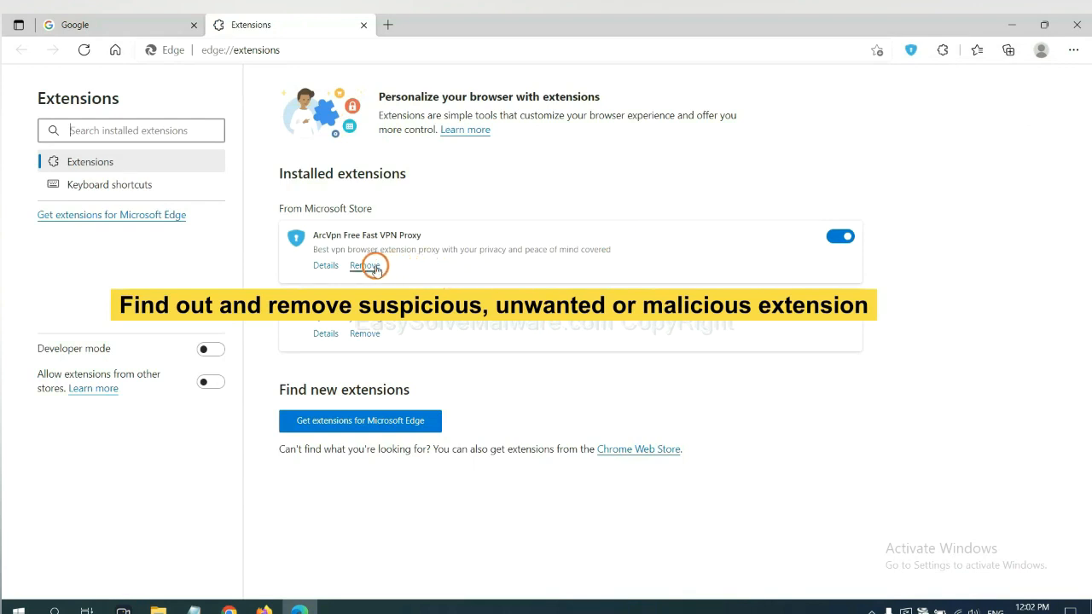
{"action": "left_click", "coordinate": [364, 265]}
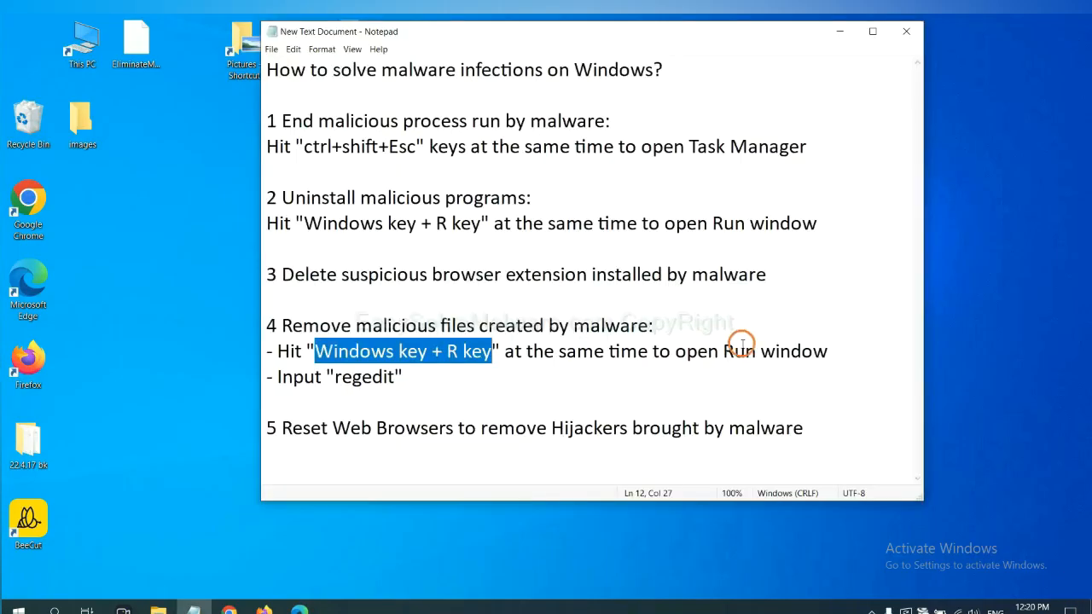
Step: Review step 4 in the notes and launch regedit from the Run dialog
{"action": "left_click", "coordinate": [484, 350]}
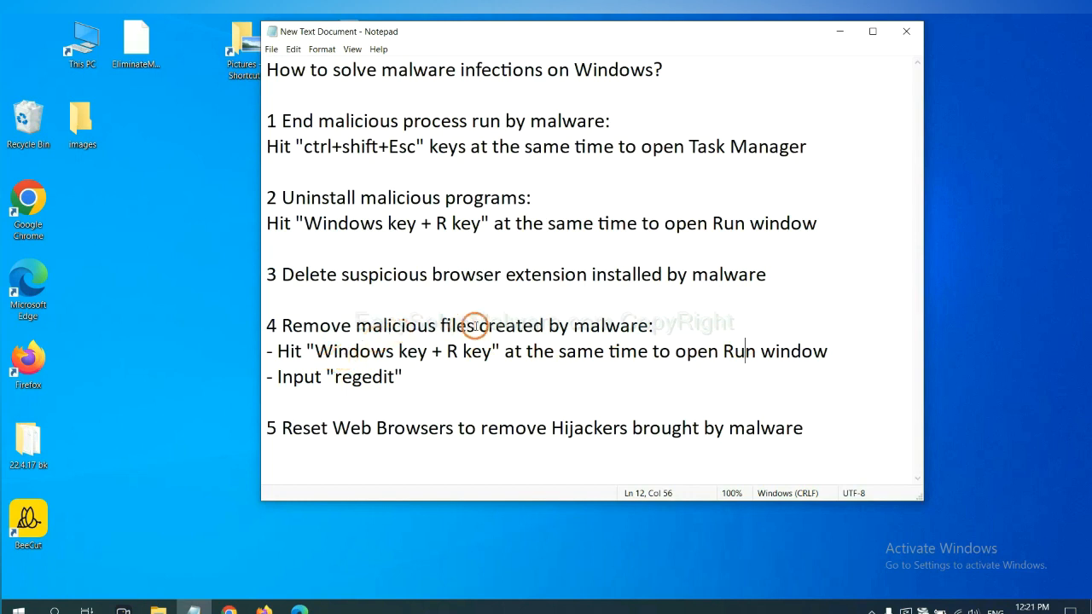
{"action": "mouse_move", "coordinate": [283, 350]}
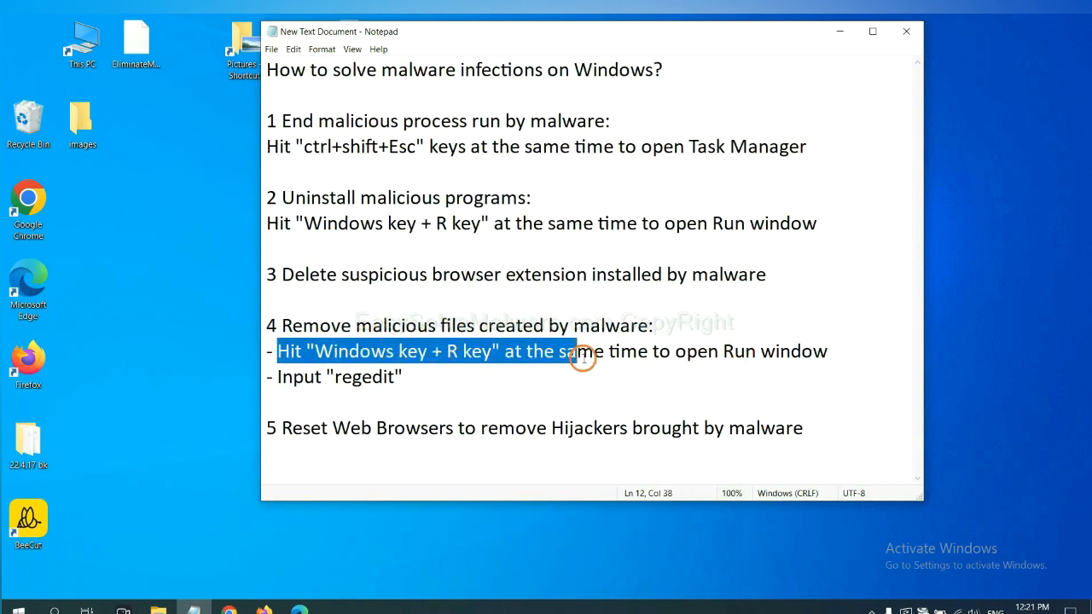
{"action": "left_click", "coordinate": [635, 351]}
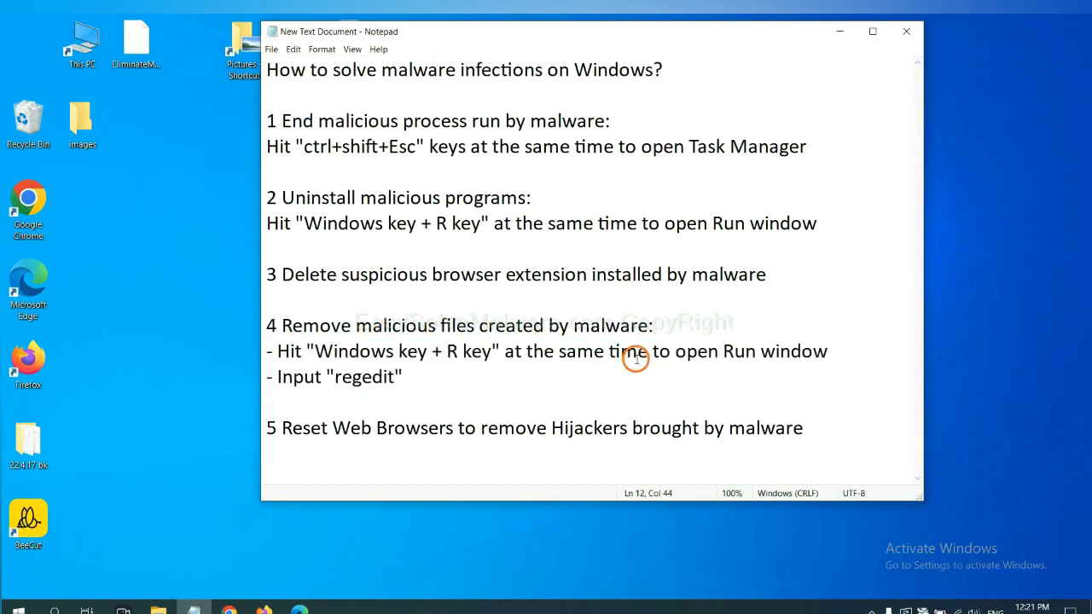
{"action": "key", "text": "win+r"}
{"action": "type", "text": "regedit"}
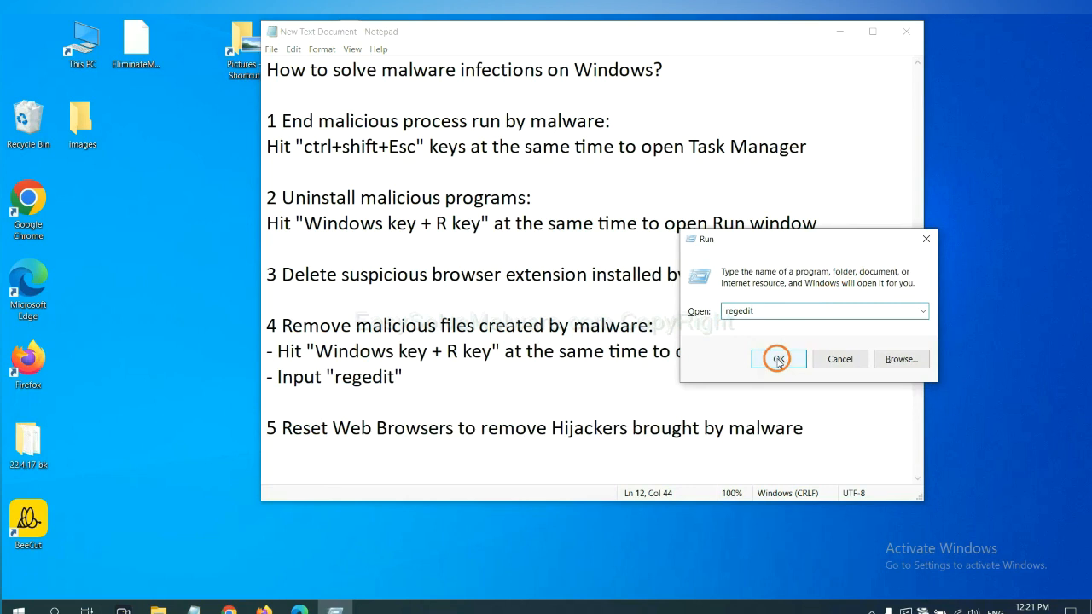
{"action": "left_click", "coordinate": [777, 359]}
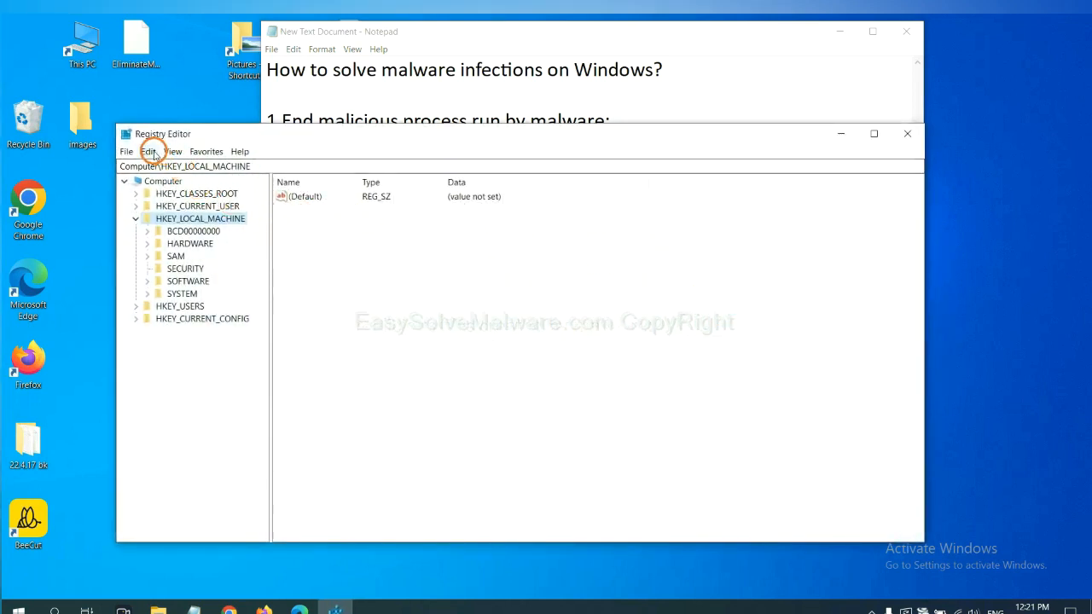
Step: Search the registry for the malware's name with Edit > Find and Find Next
{"action": "left_click", "coordinate": [148, 151]}
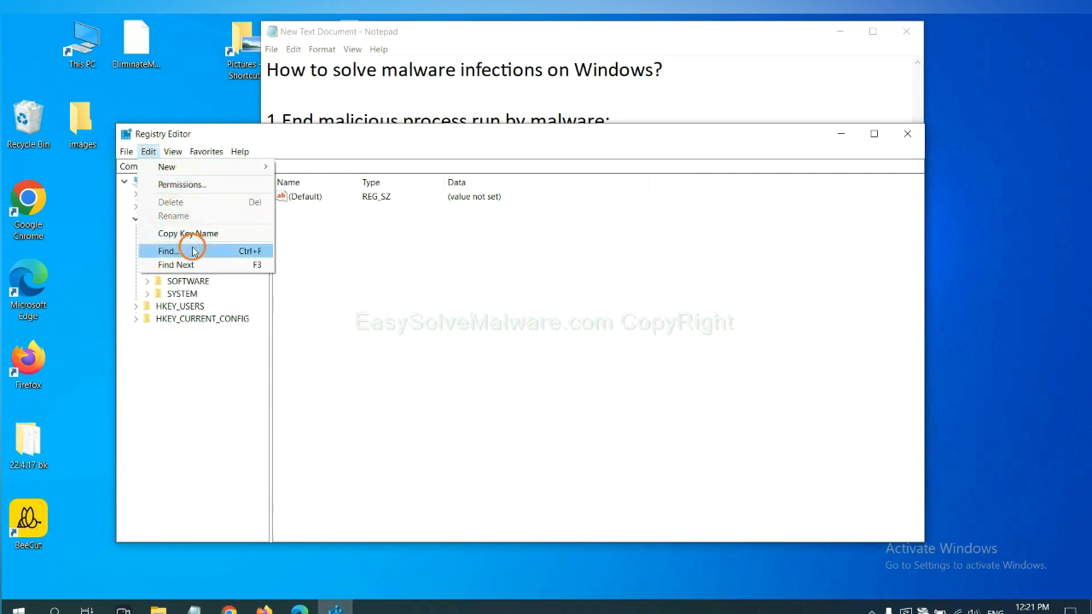
{"action": "left_click", "coordinate": [168, 250]}
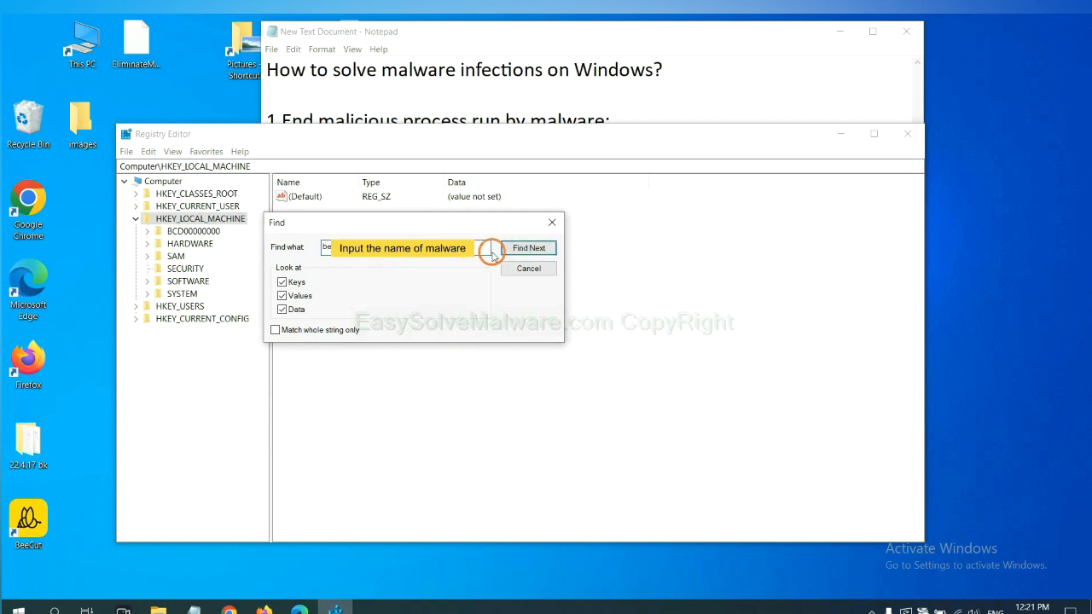
{"action": "left_click", "coordinate": [529, 248]}
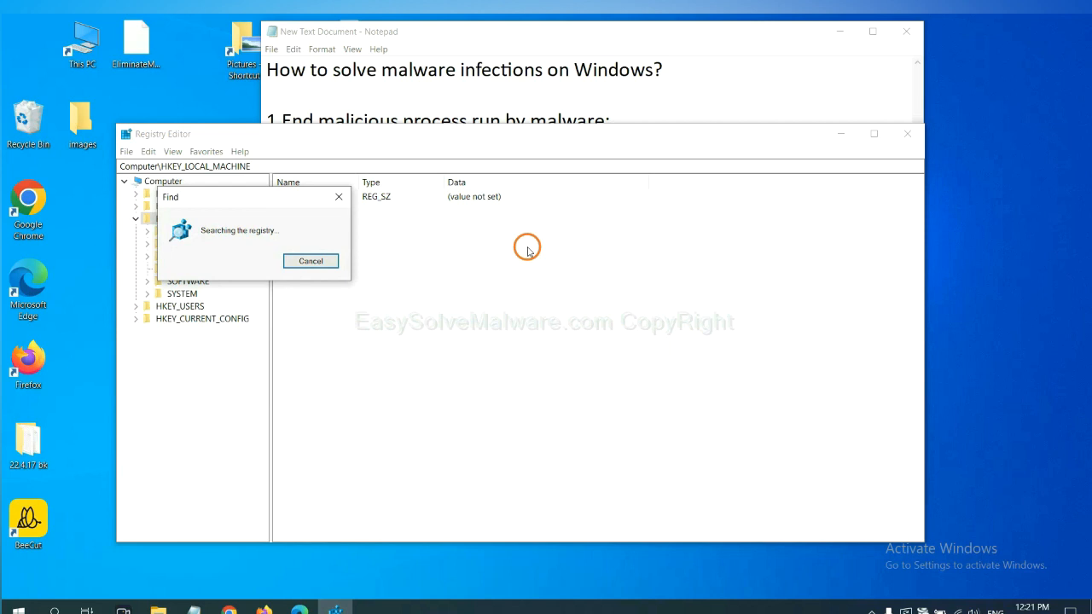
{"action": "mouse_move", "coordinate": [267, 191]}
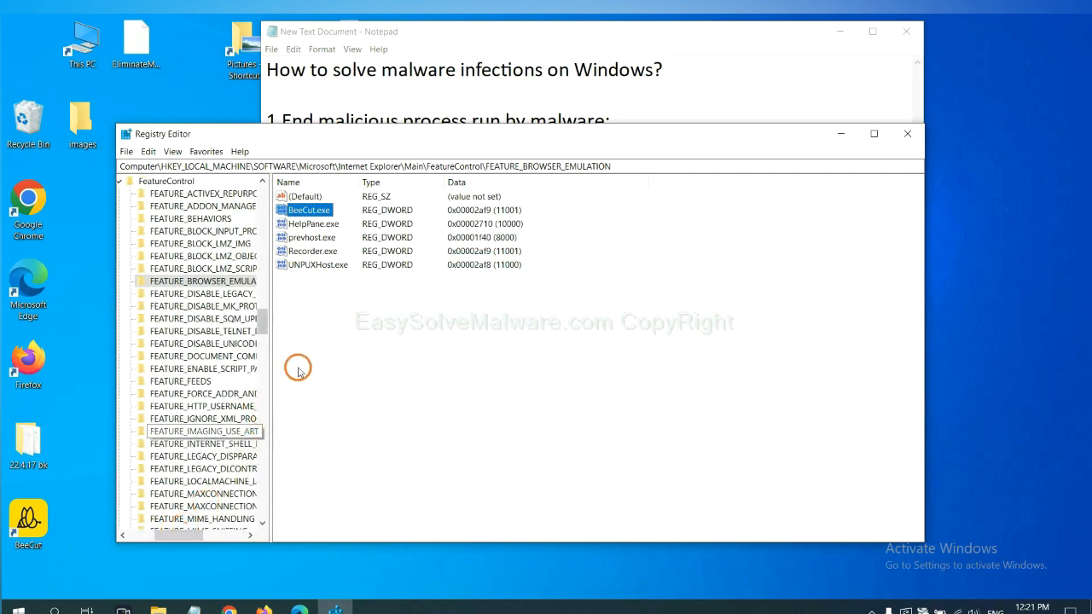
{"action": "mouse_move", "coordinate": [300, 361]}
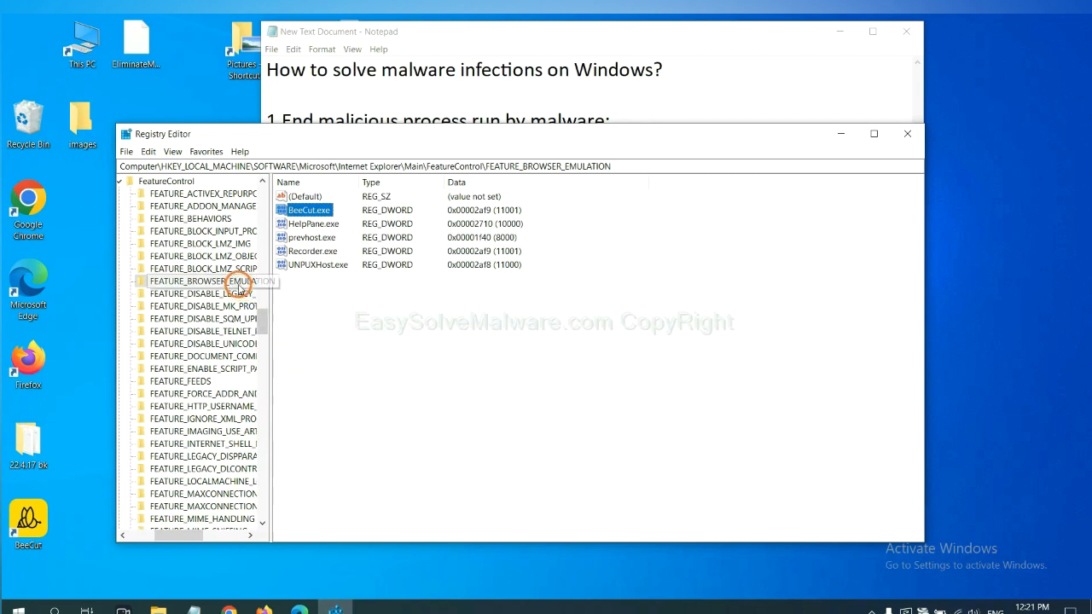
{"action": "right_click", "coordinate": [202, 281]}
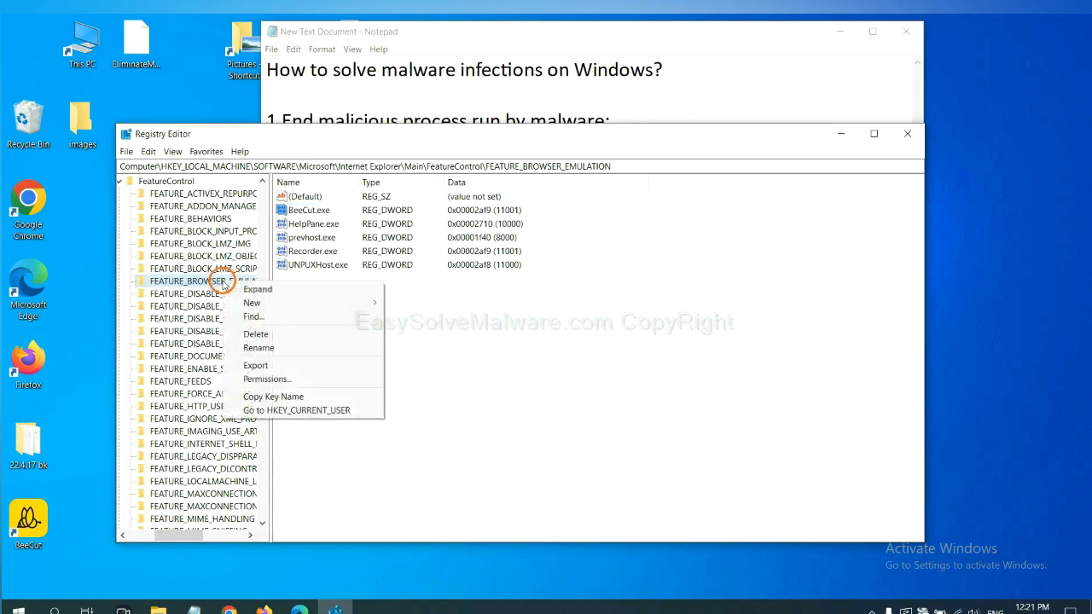
{"action": "mouse_move", "coordinate": [254, 303]}
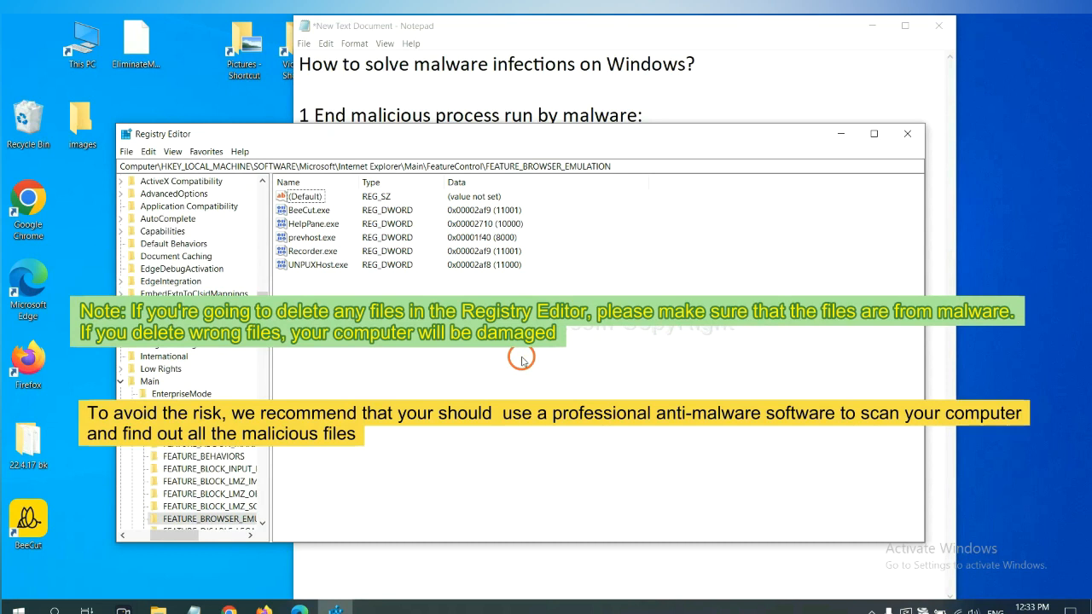
{"action": "mouse_move", "coordinate": [315, 383]}
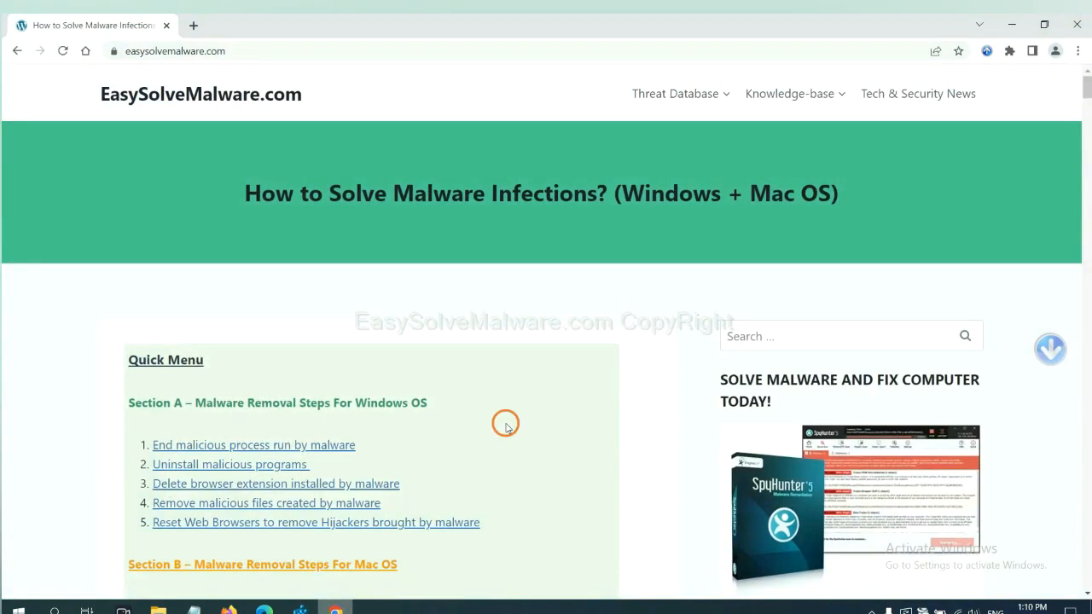
{"action": "scroll", "scroll_direction": "down", "scroll_amount": 3}
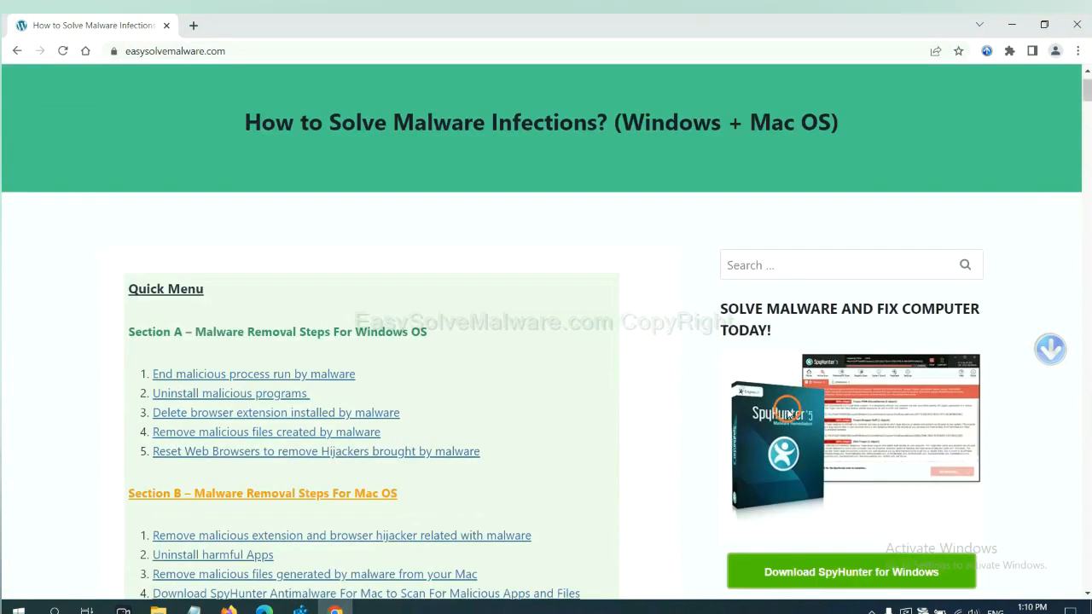
{"action": "scroll", "scroll_direction": "up", "scroll_amount": 3}
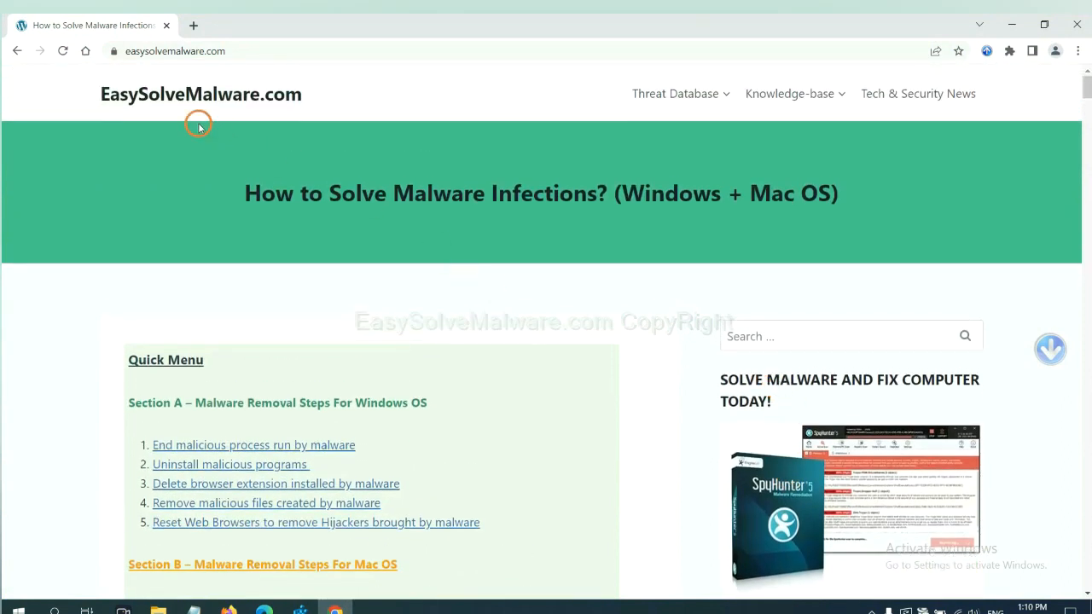
{"action": "mouse_move", "coordinate": [784, 232]}
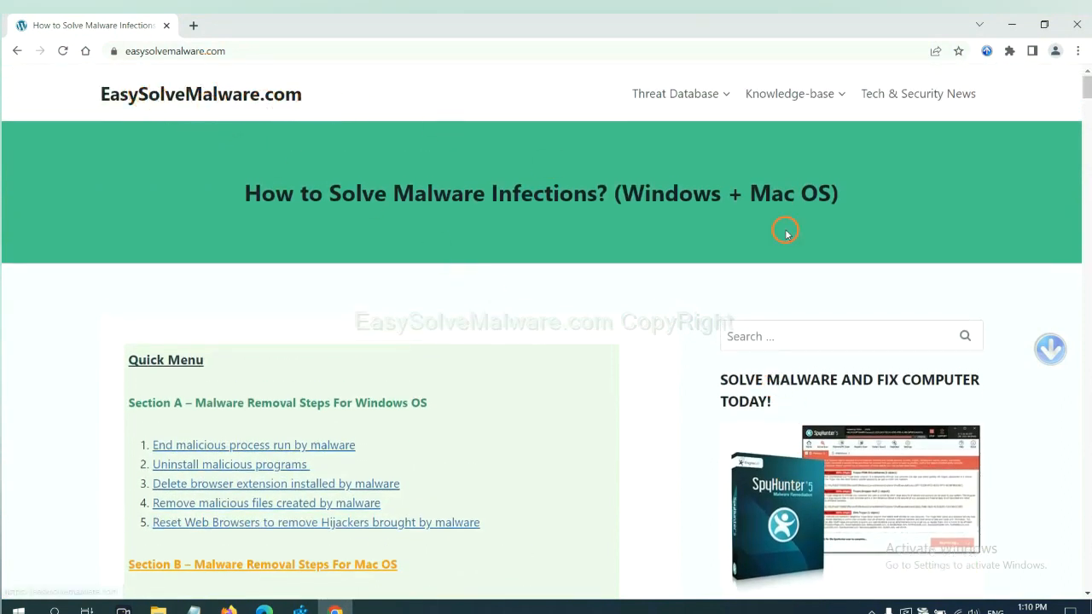
{"action": "scroll", "scroll_direction": "down", "scroll_amount": 3}
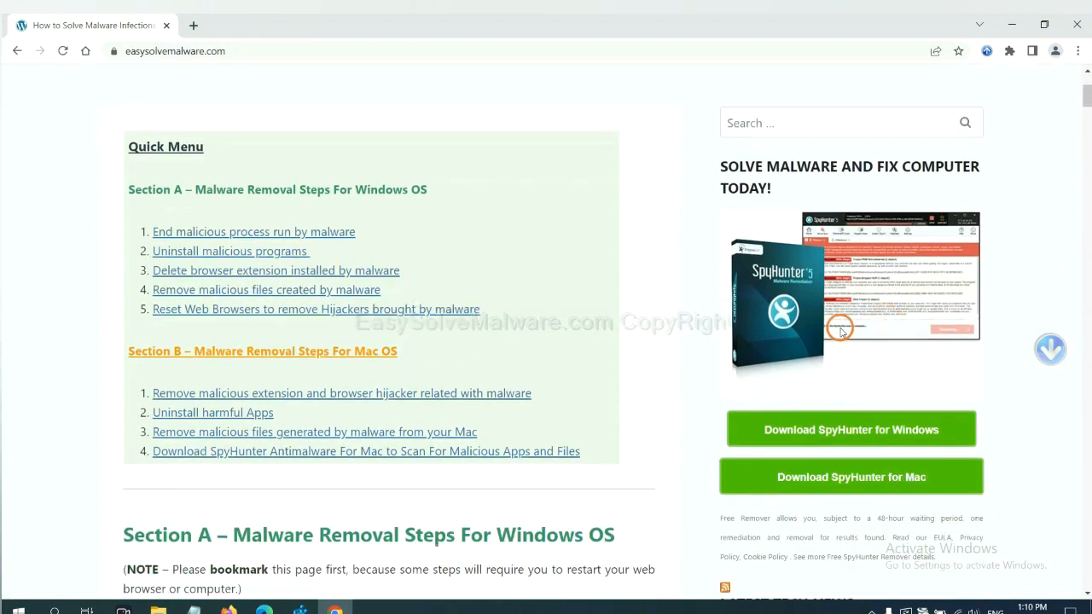
{"action": "mouse_move", "coordinate": [835, 311]}
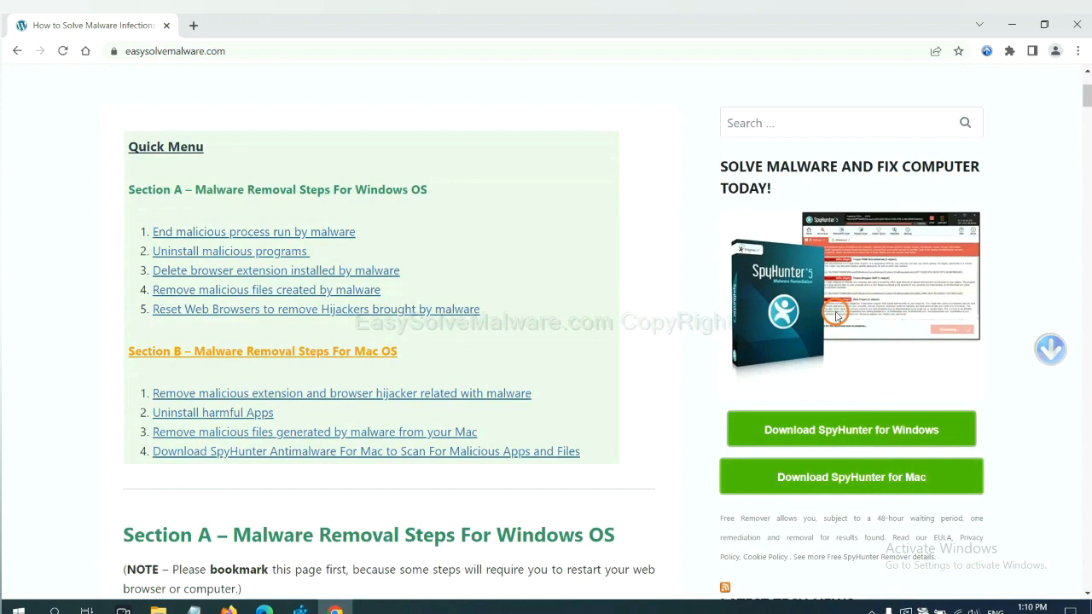
{"action": "mouse_move", "coordinate": [838, 402]}
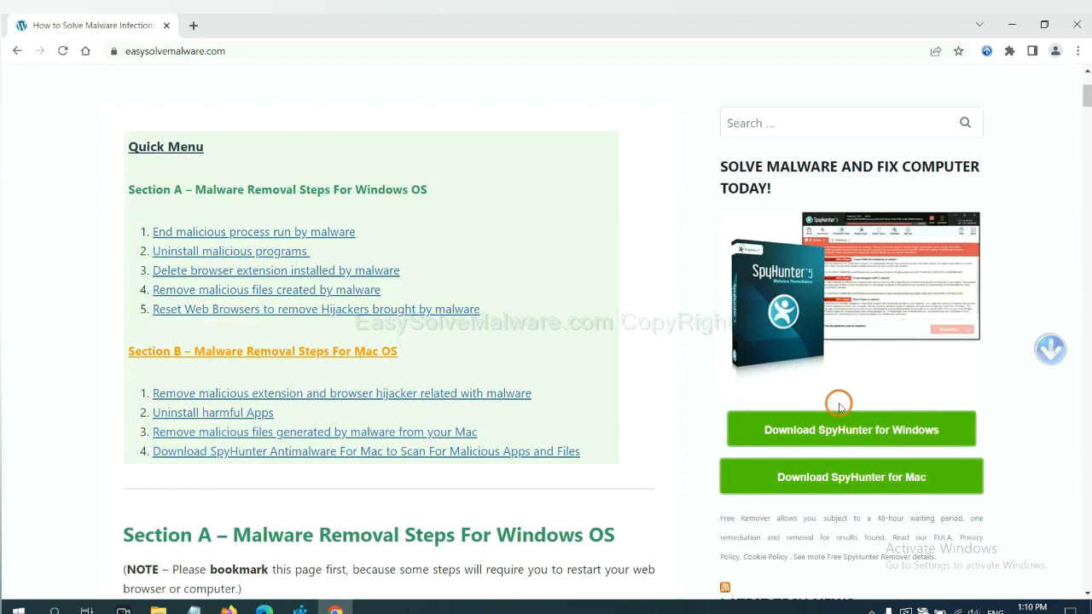
{"action": "mouse_move", "coordinate": [886, 232]}
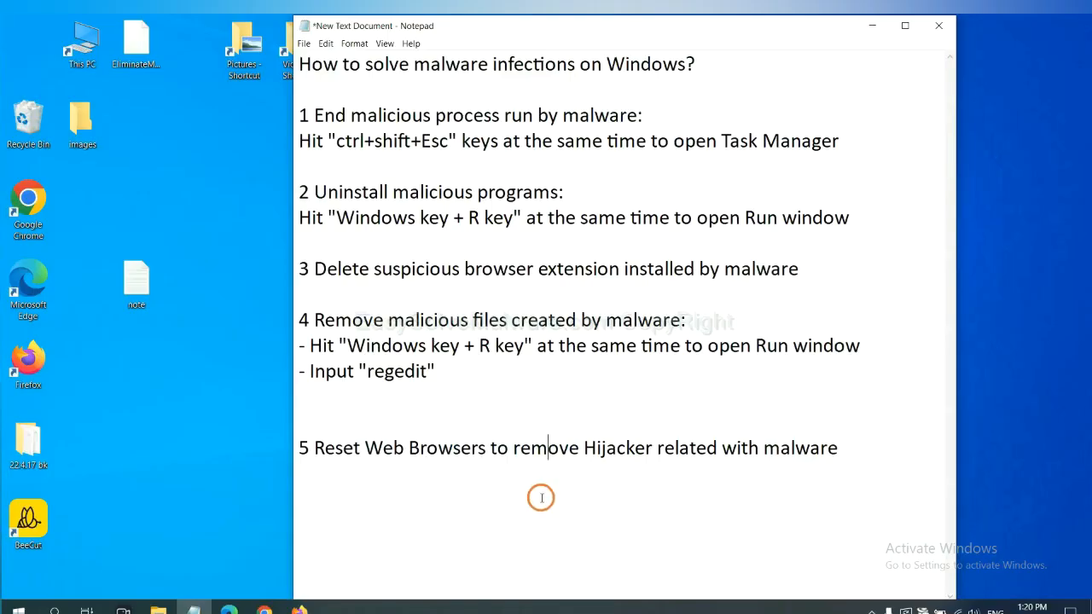
{"action": "mouse_move", "coordinate": [449, 481]}
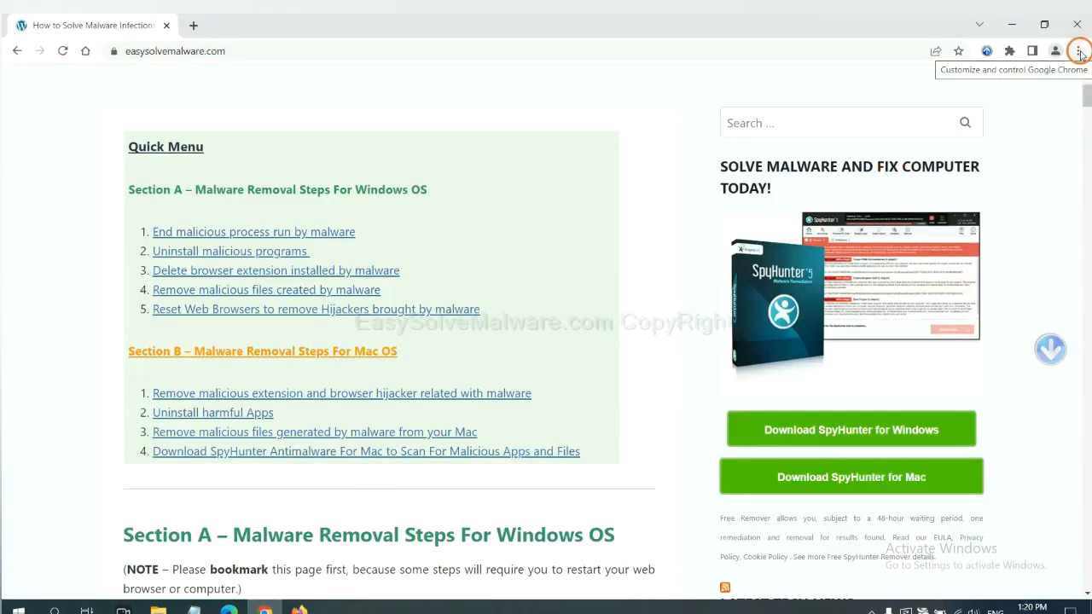
Step: Open Chrome's settings and search them for 'reset' to reach the restore-defaults option
{"action": "left_click", "coordinate": [1076, 51]}
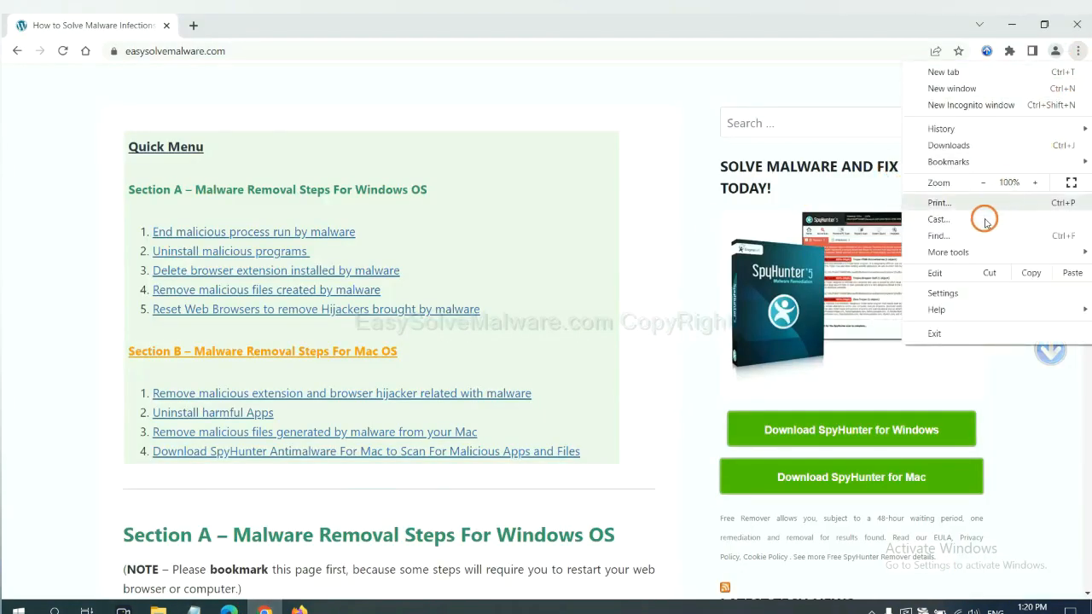
{"action": "left_click", "coordinate": [943, 292]}
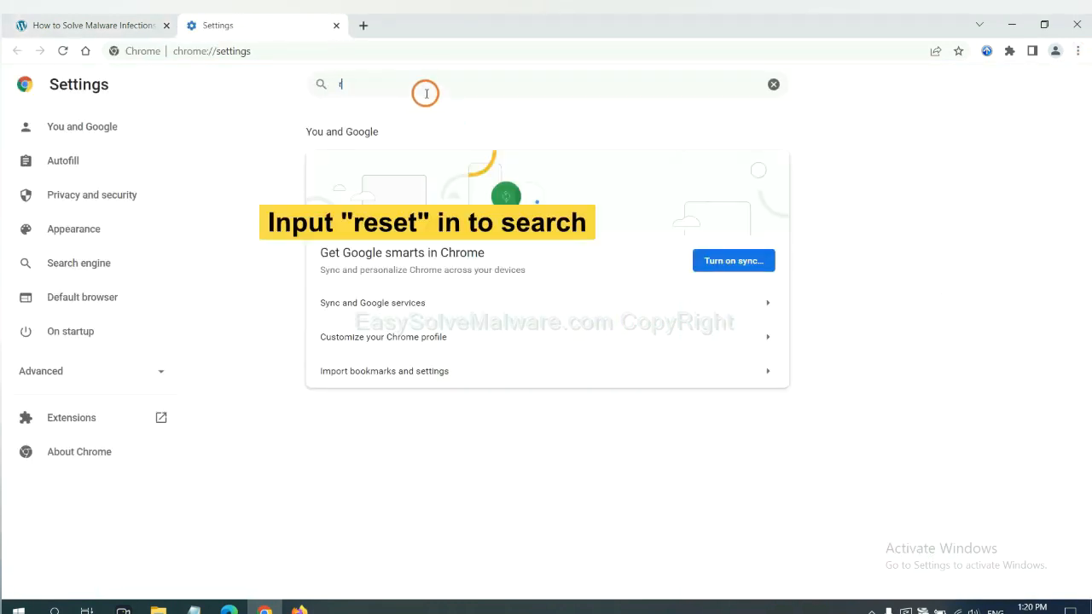
{"action": "type", "text": "reset"}
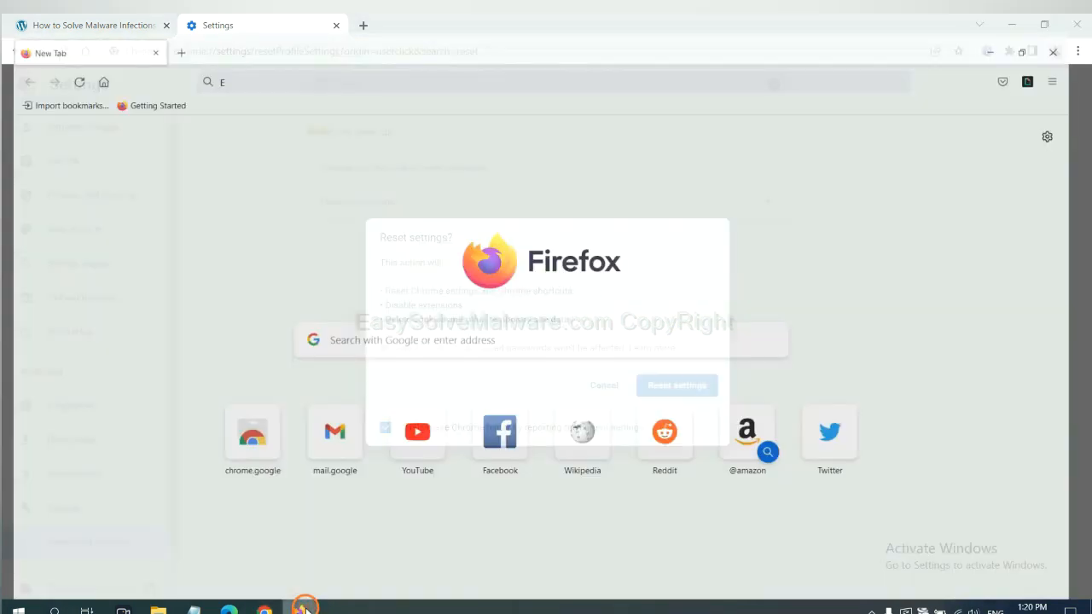
Step: In Firefox, open Help's troubleshooting information page and choose Refresh Firefox
{"action": "left_click", "coordinate": [677, 384]}
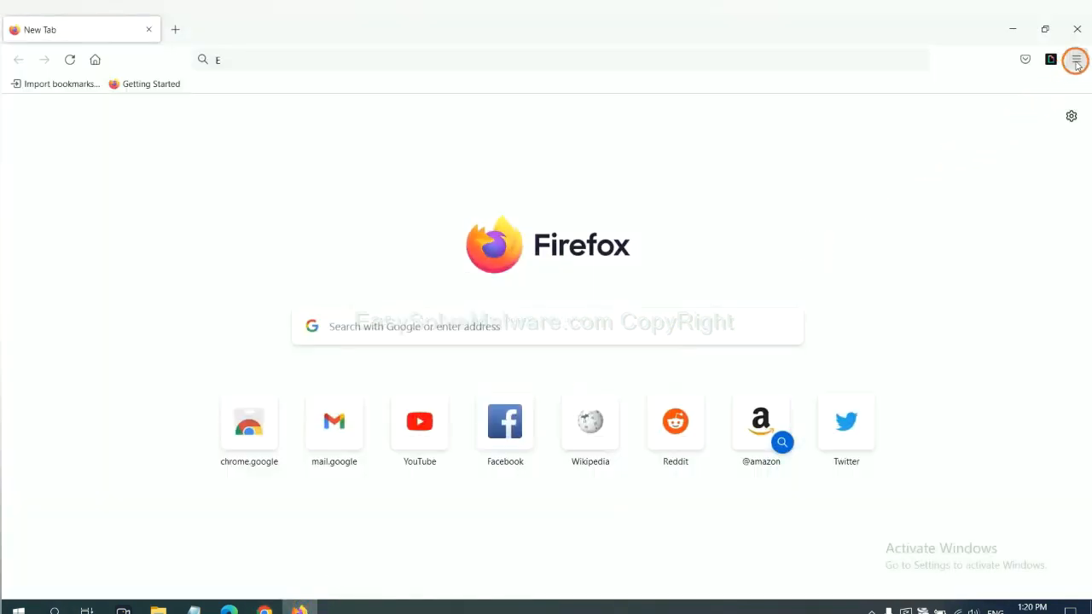
{"action": "left_click", "coordinate": [1075, 59]}
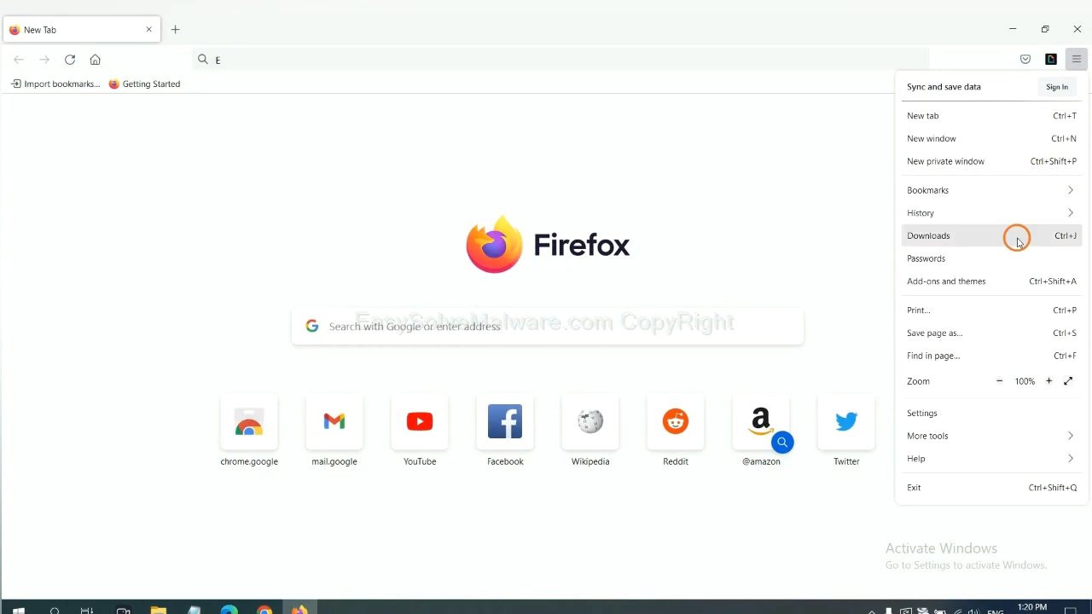
{"action": "mouse_move", "coordinate": [940, 458]}
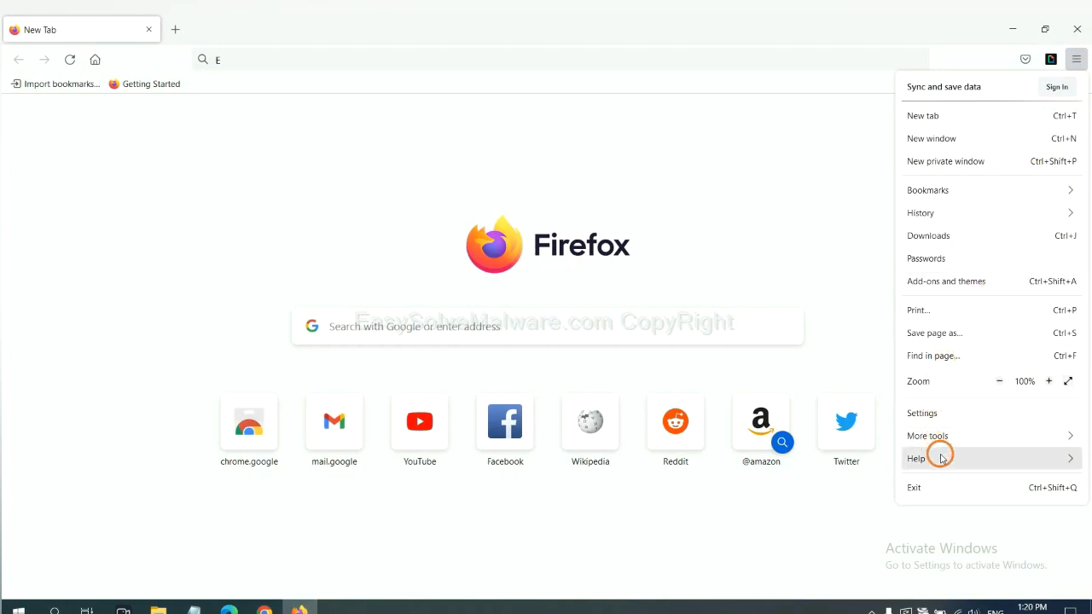
{"action": "left_click", "coordinate": [915, 458]}
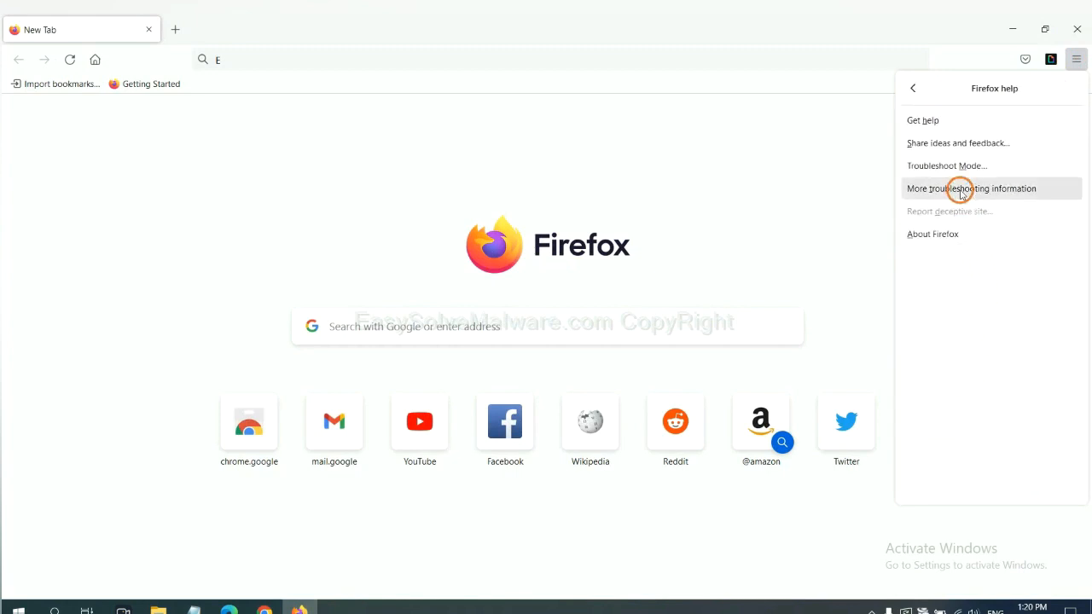
{"action": "left_click", "coordinate": [971, 188]}
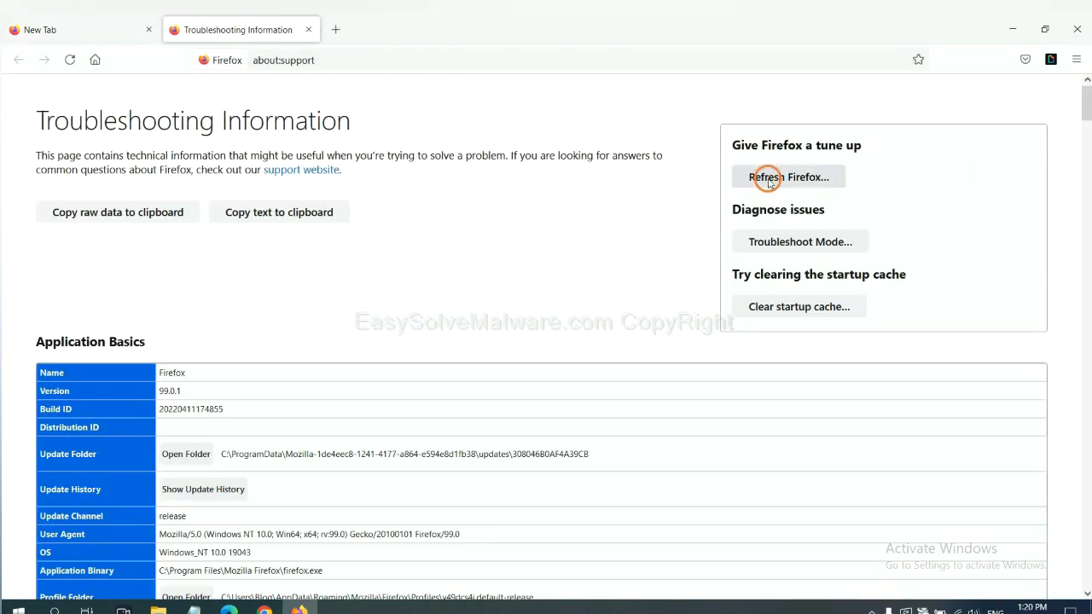
{"action": "left_click", "coordinate": [788, 177]}
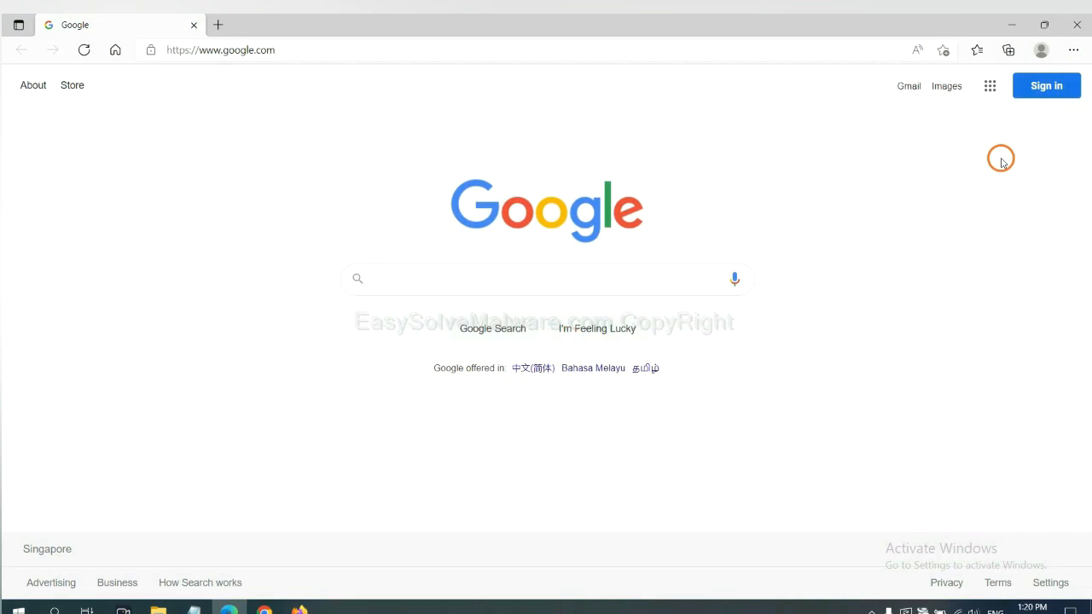
Step: Open Edge's Settings page and begin typing 're' into the settings search
{"action": "left_click", "coordinate": [1073, 50]}
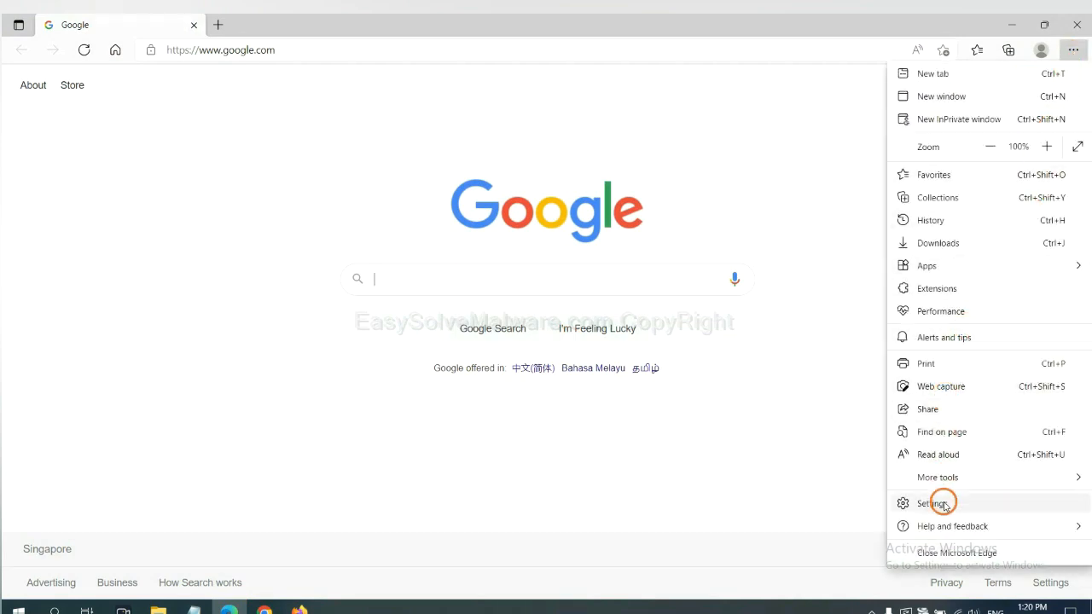
{"action": "left_click", "coordinate": [931, 503]}
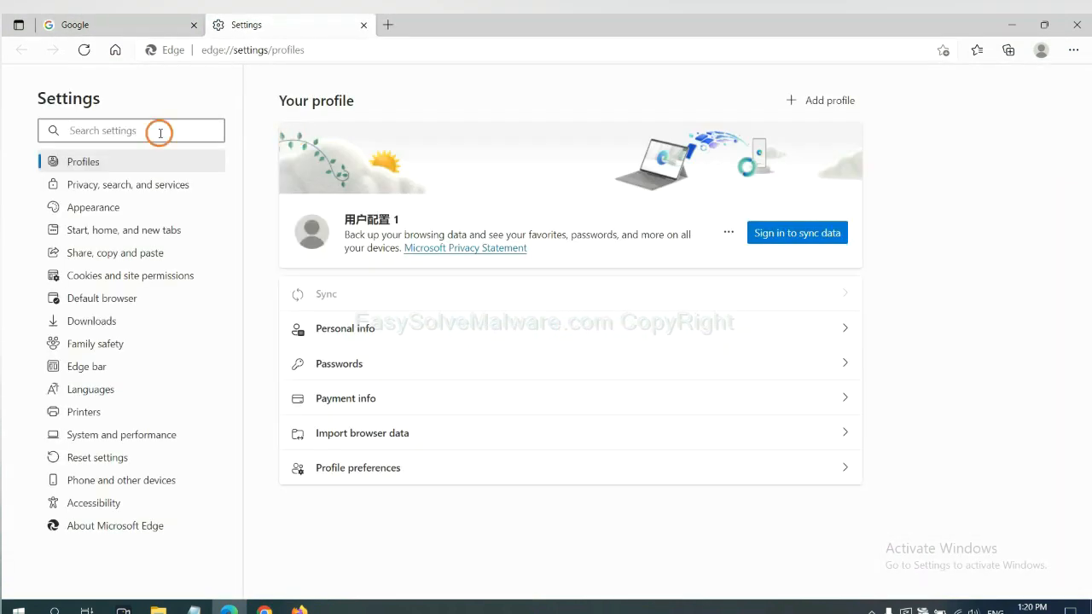
{"action": "type", "text": "re"}
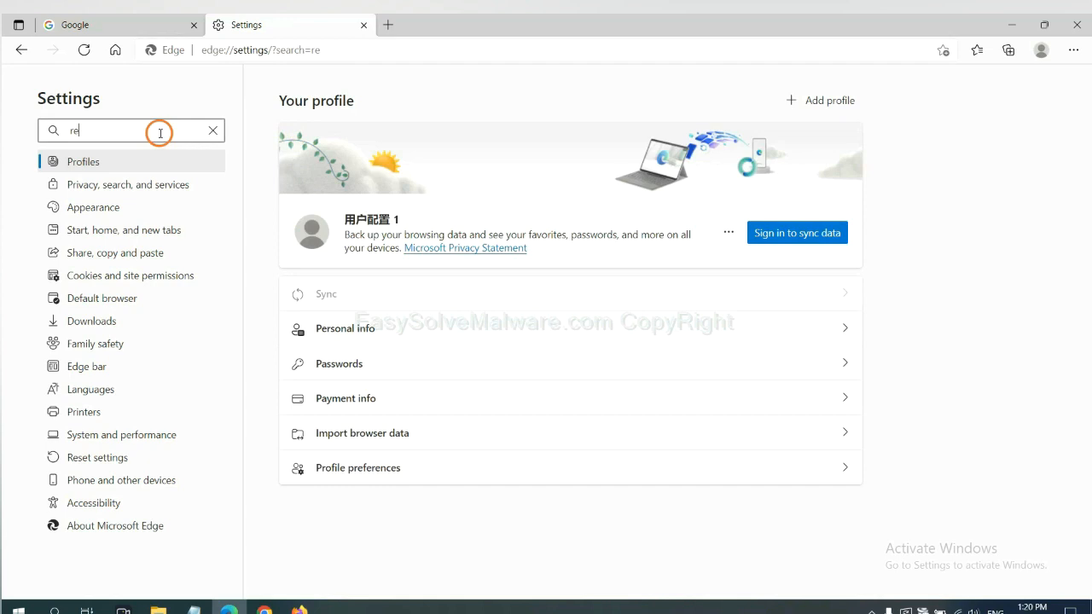